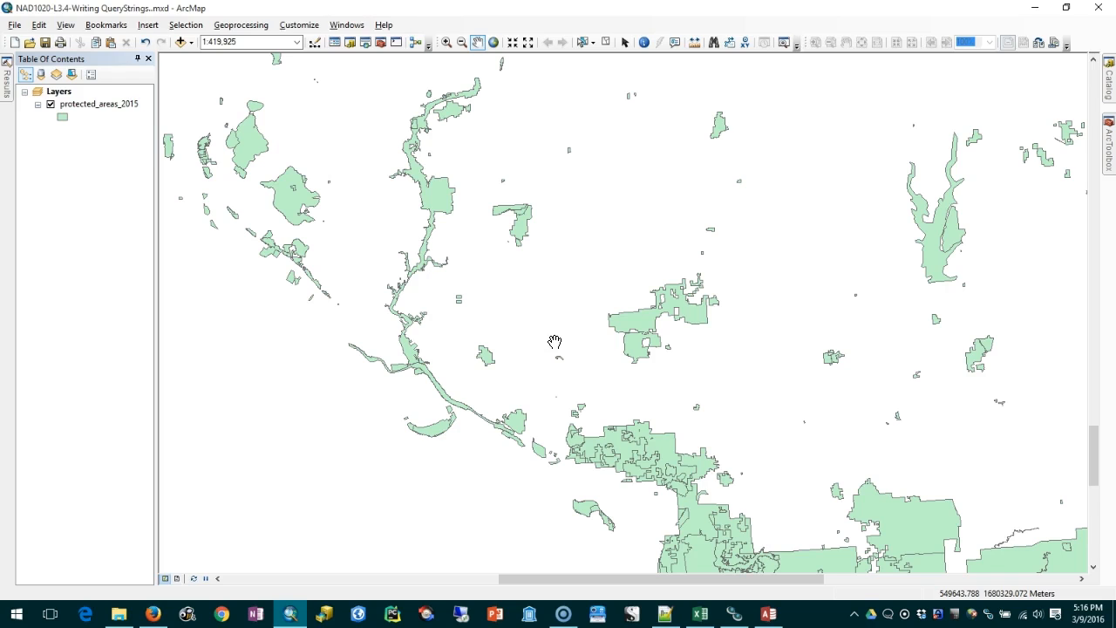
Step: Open the protected_areas_2015 attribute table and make the table pane taller
left_click(98, 103)
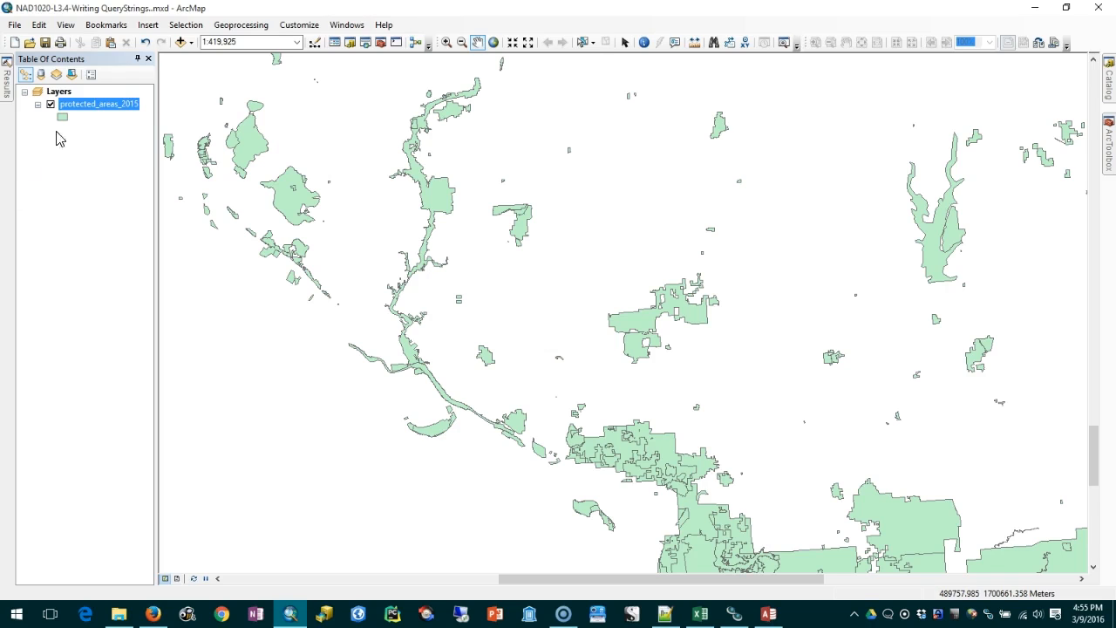
right_click(99, 103)
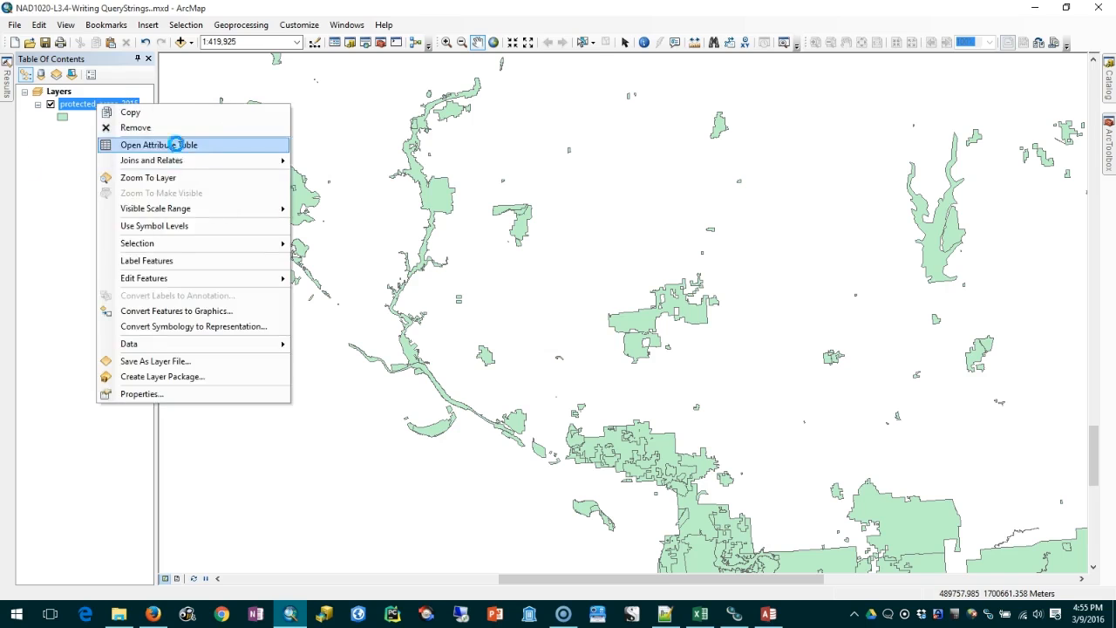
left_click(159, 145)
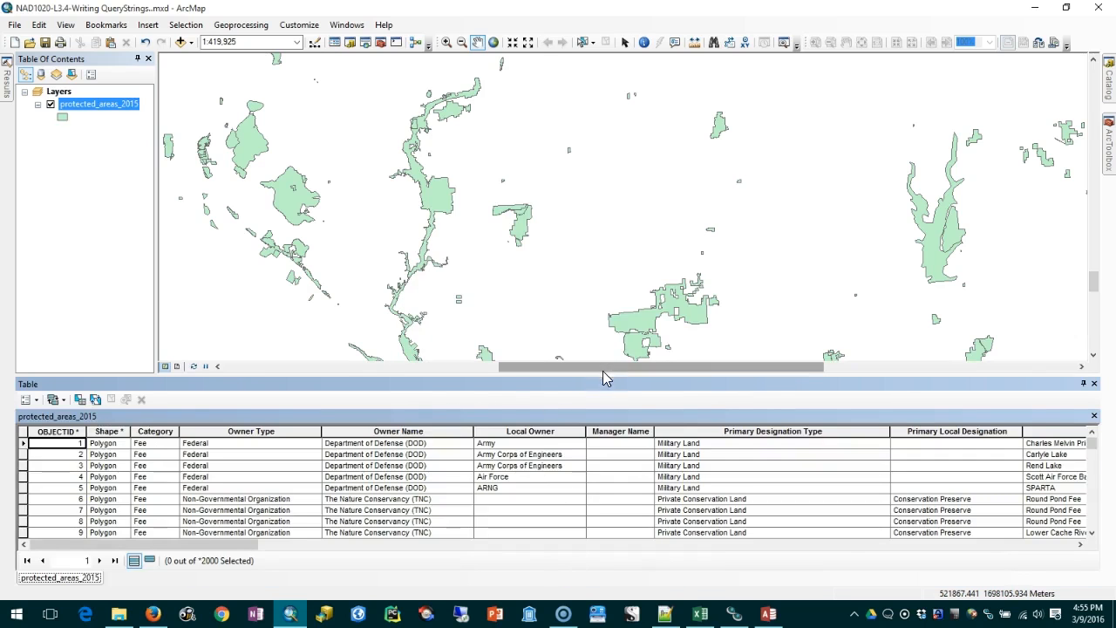
left_click_drag(606, 376, 606, 325)
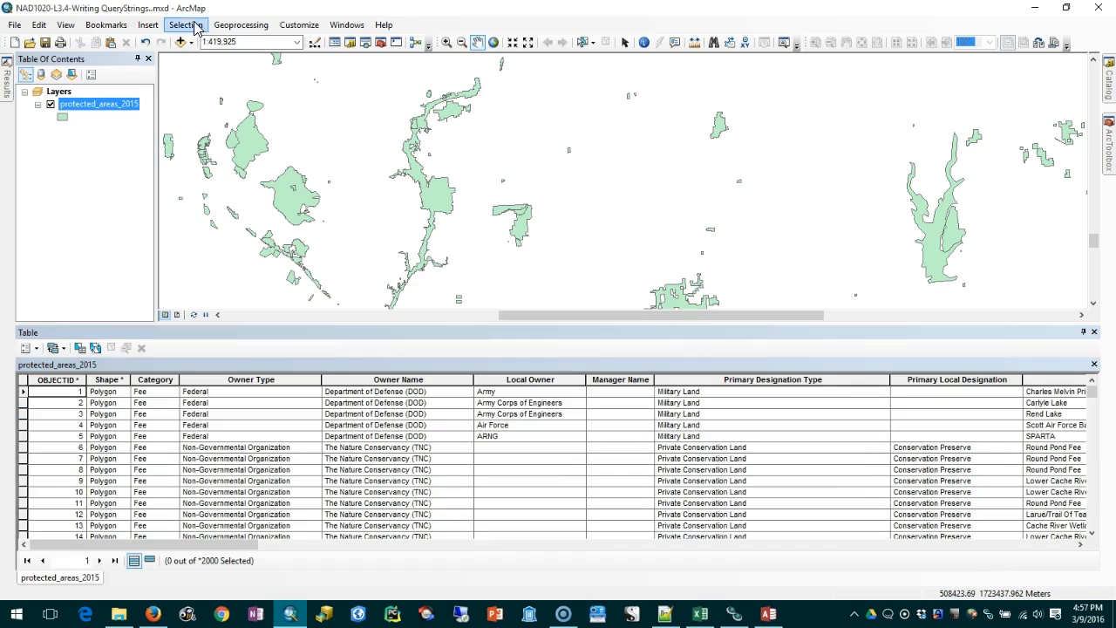
Step: Open Select By Attributes from the Selection menu for protected_areas_2015
left_click(185, 24)
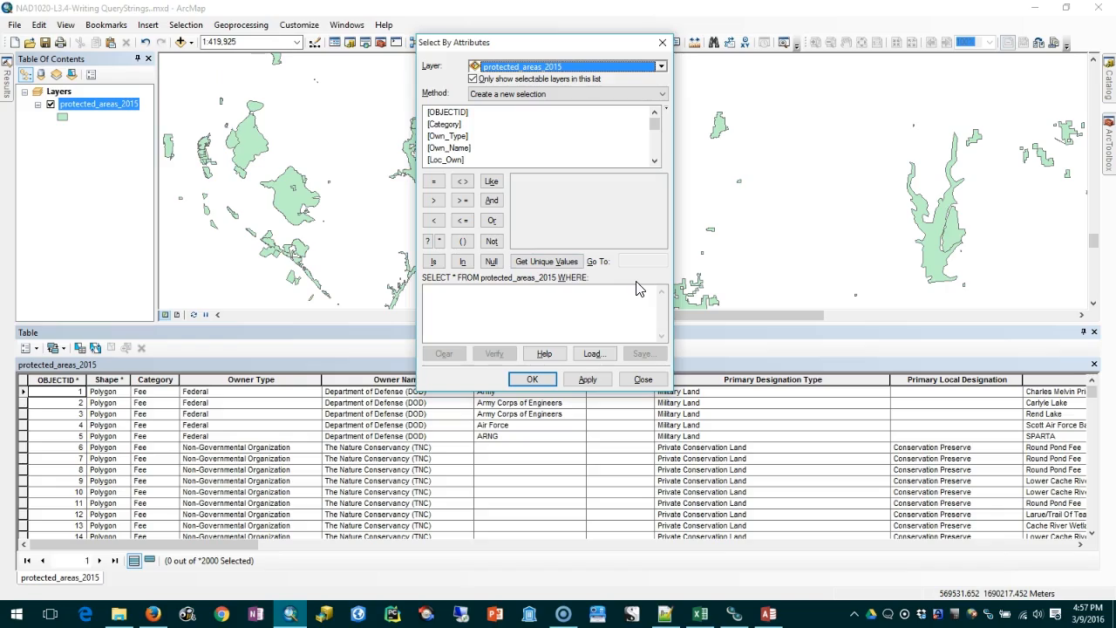
left_click(557, 314)
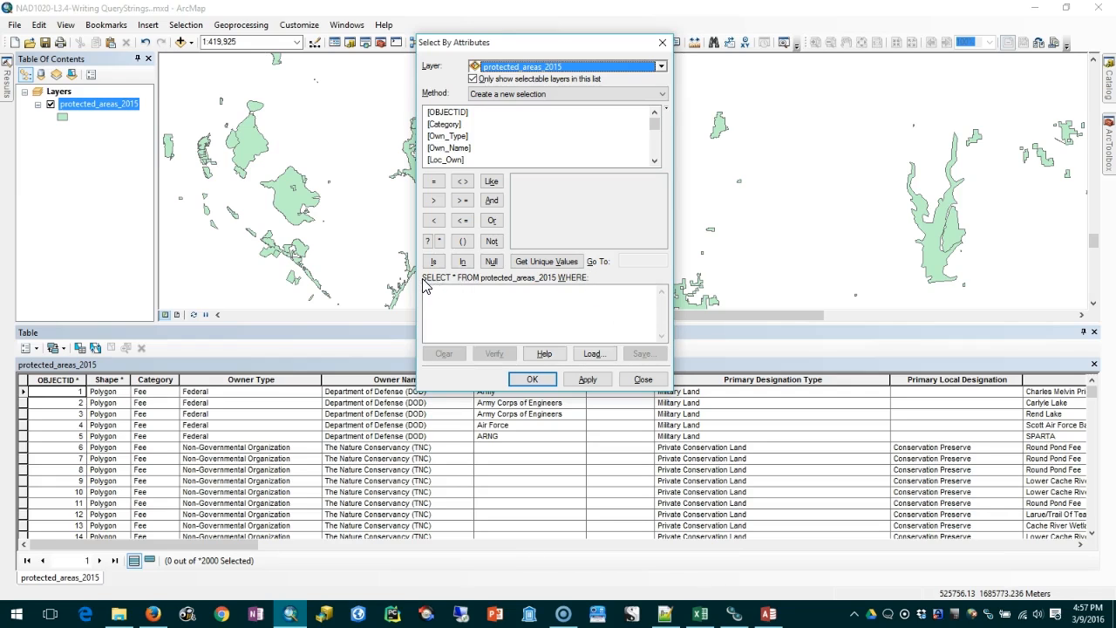
mouse_move(463, 284)
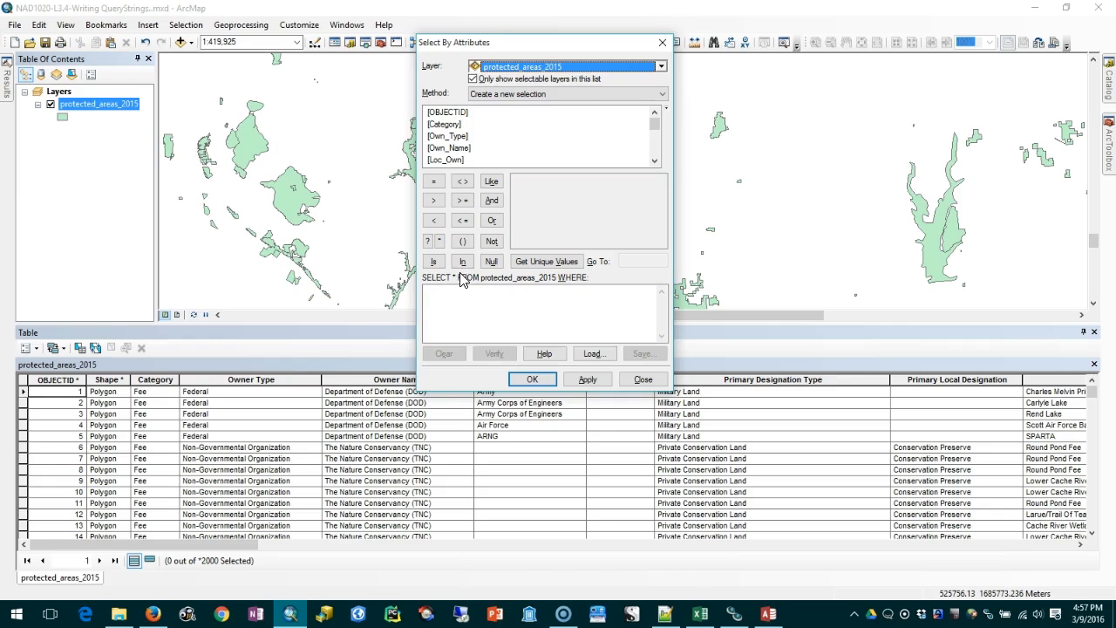
mouse_move(557, 285)
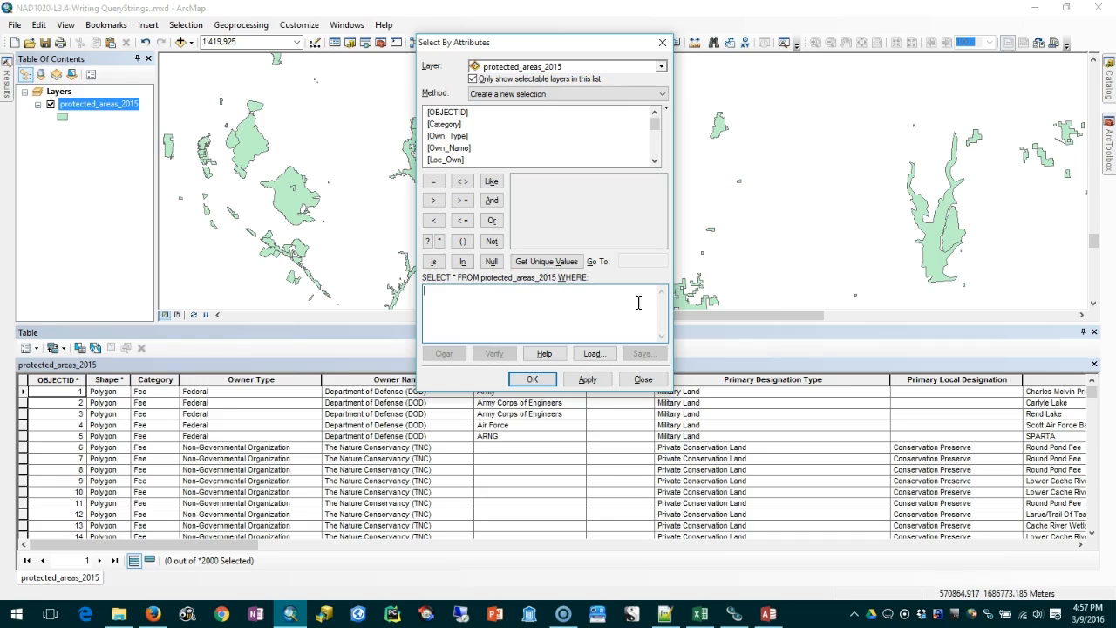
mouse_move(568, 303)
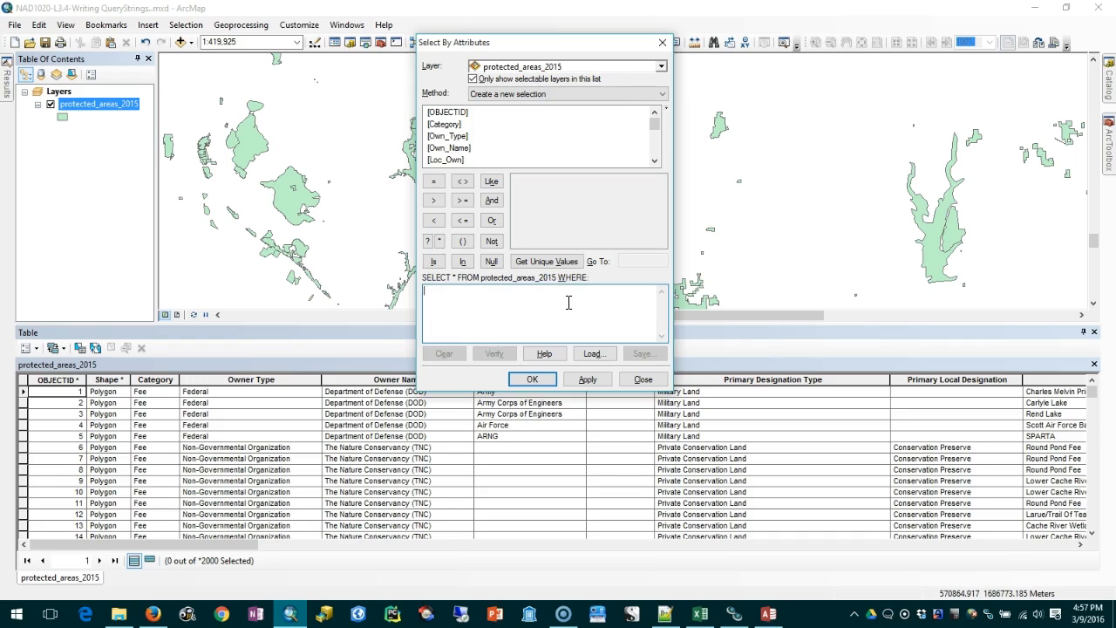
mouse_move(600, 323)
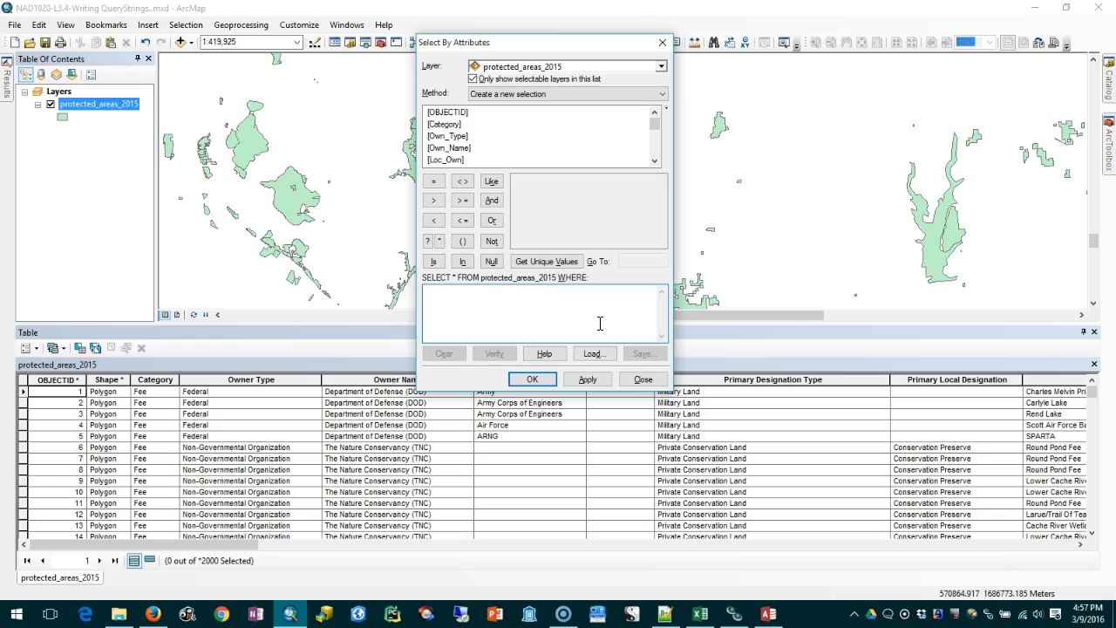
mouse_move(624, 399)
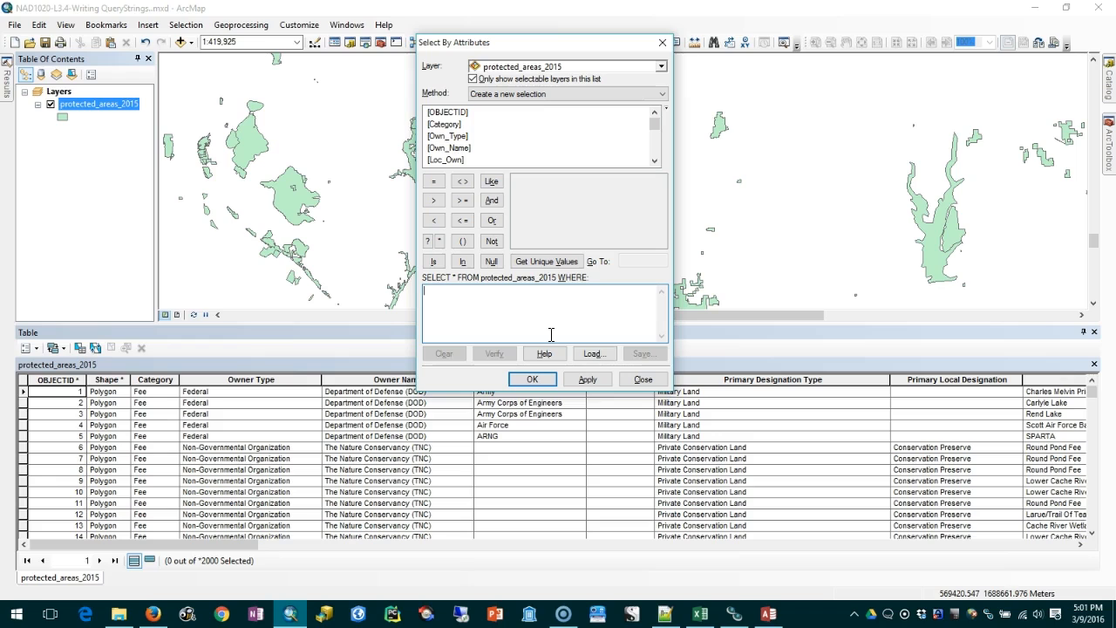
mouse_move(544, 354)
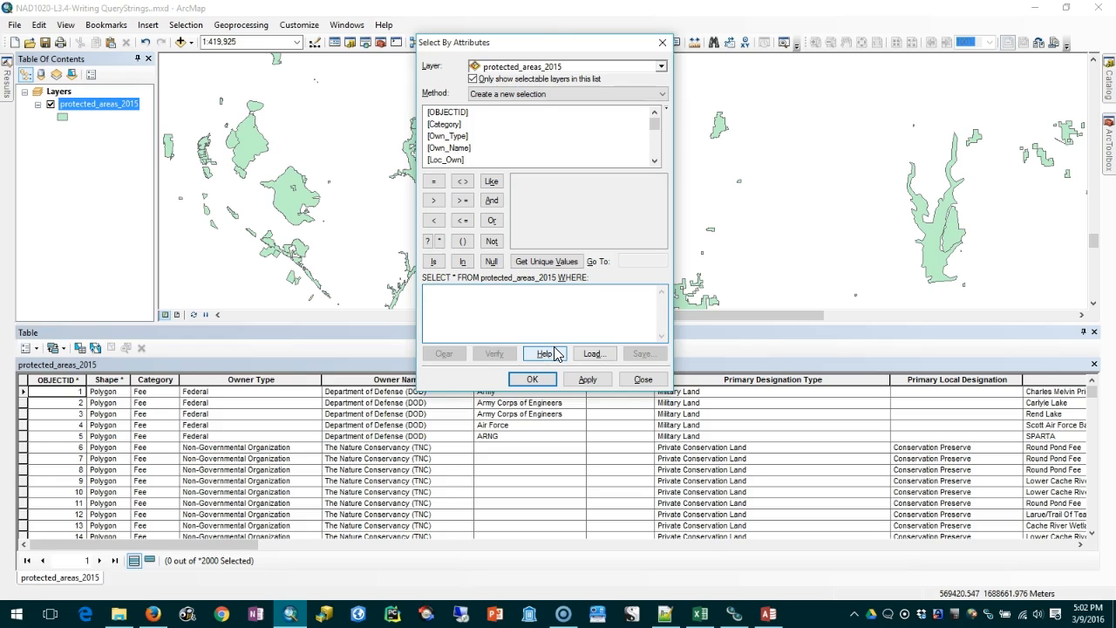
mouse_move(698, 214)
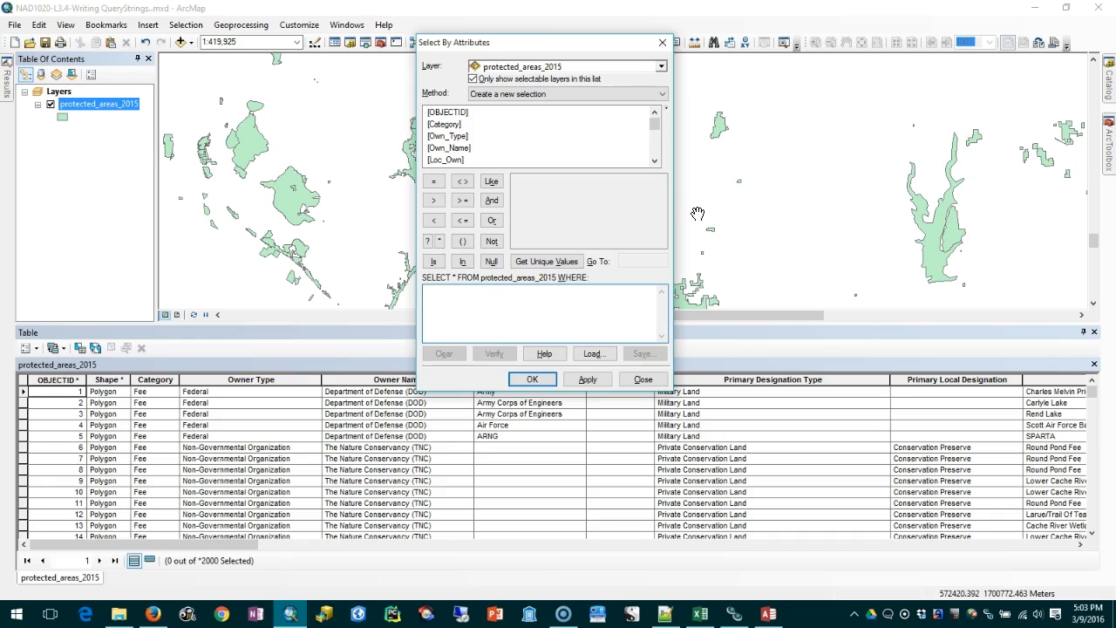
mouse_move(667, 205)
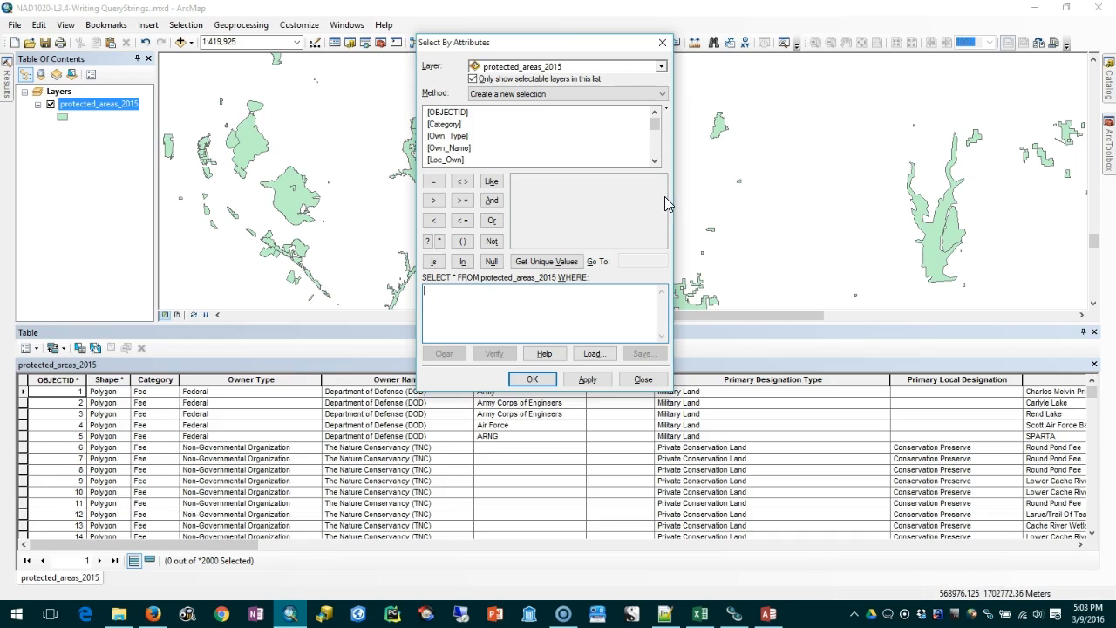
mouse_move(559, 181)
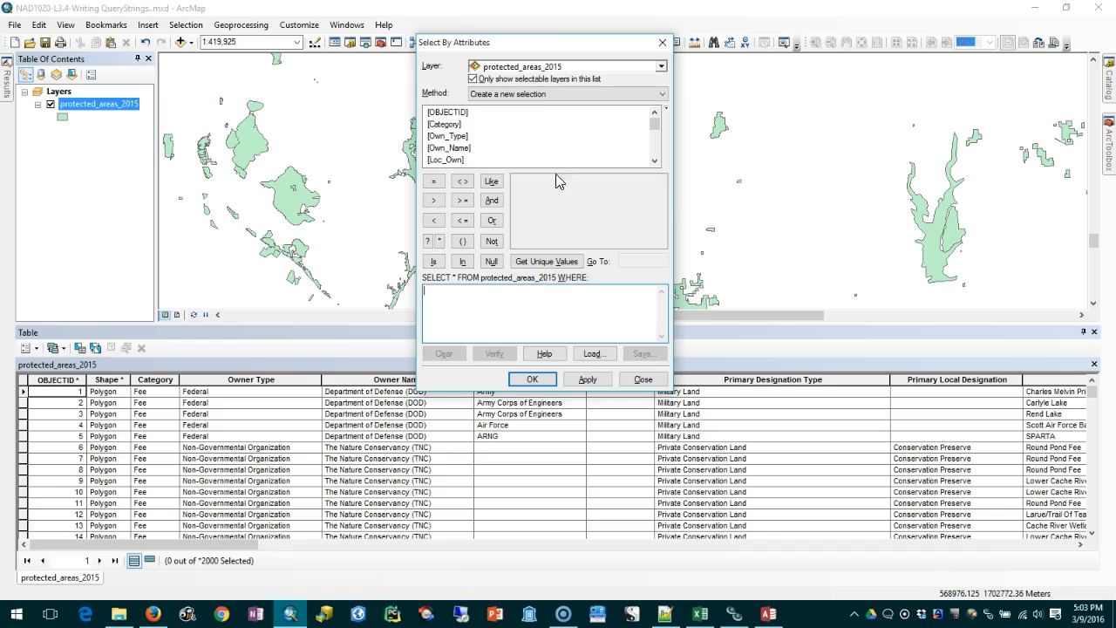
mouse_move(466, 146)
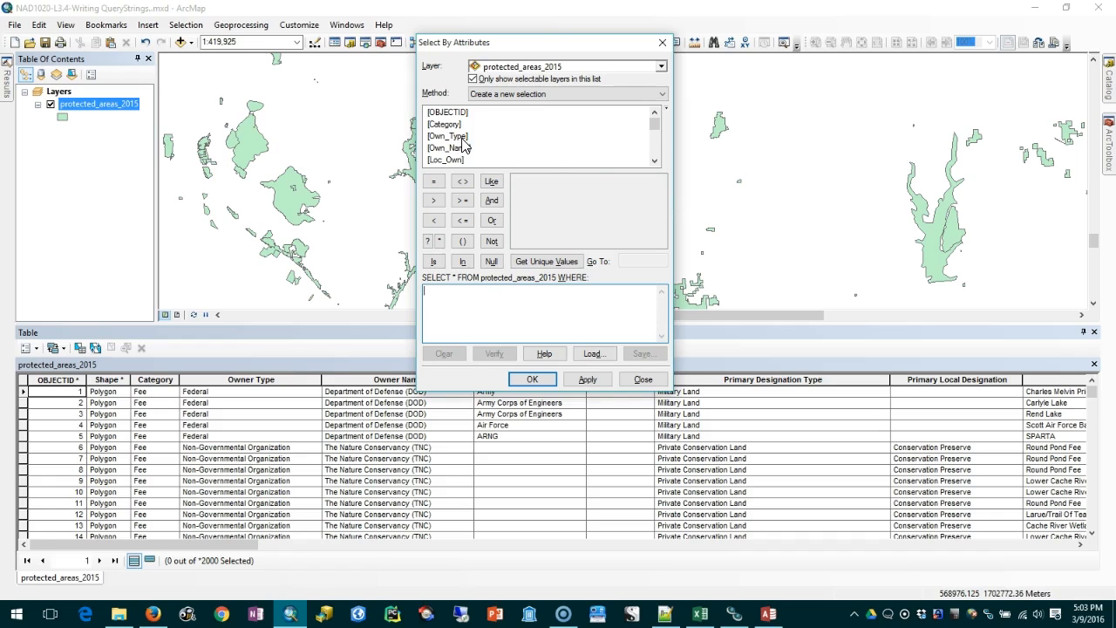
mouse_move(469, 152)
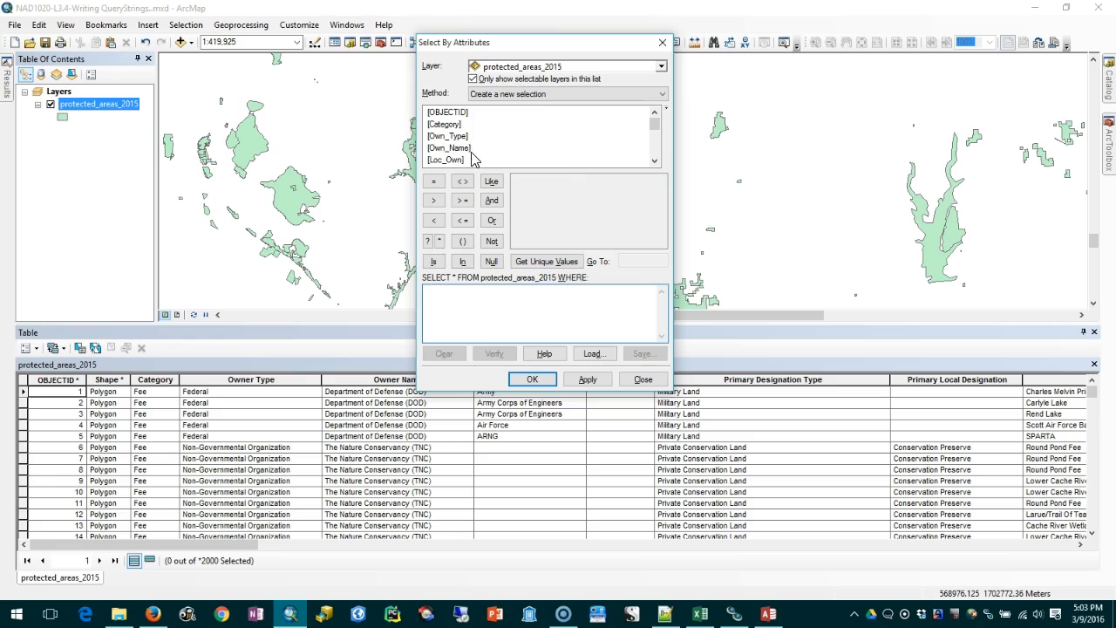
Step: Build and apply [Own_Type] = '01' (Federal), selecting 866 of 2000 features
double_click(447, 136)
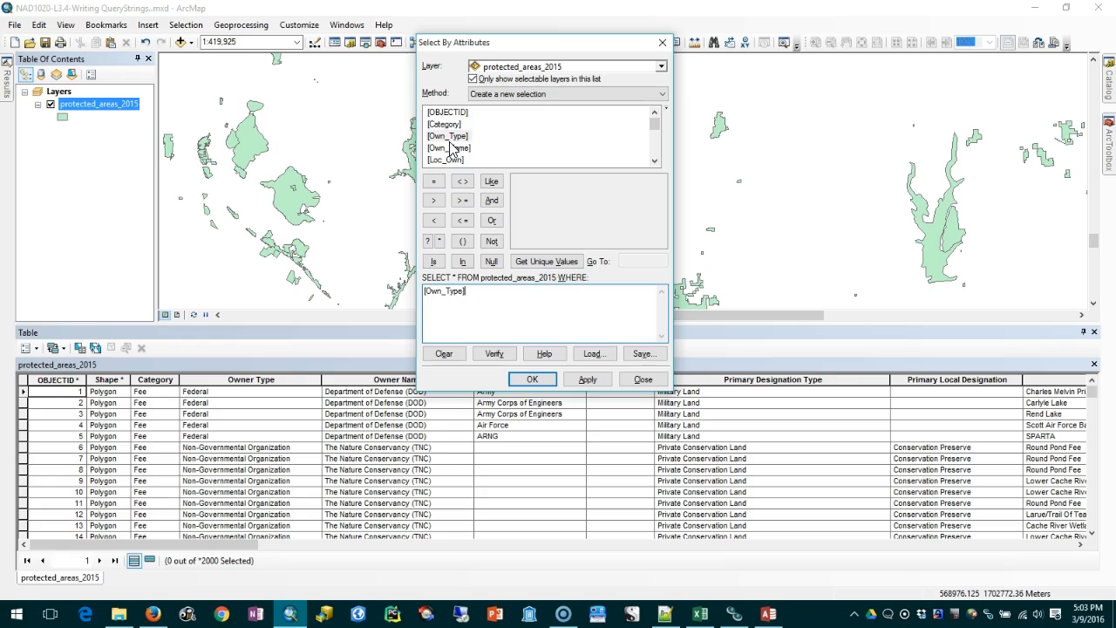
left_click(434, 181)
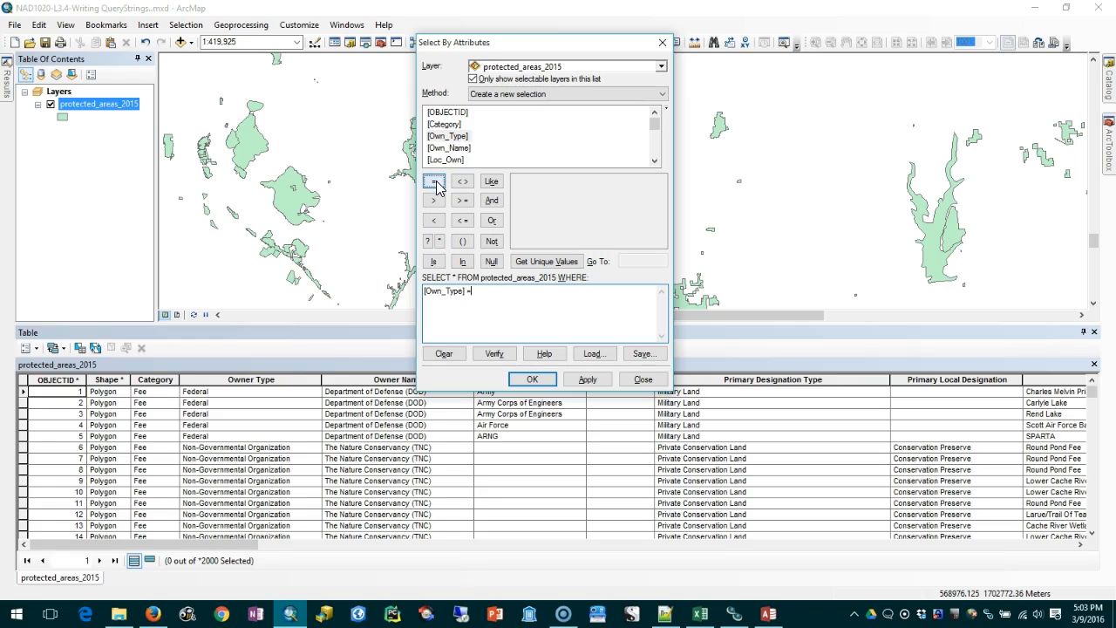
left_click(546, 261)
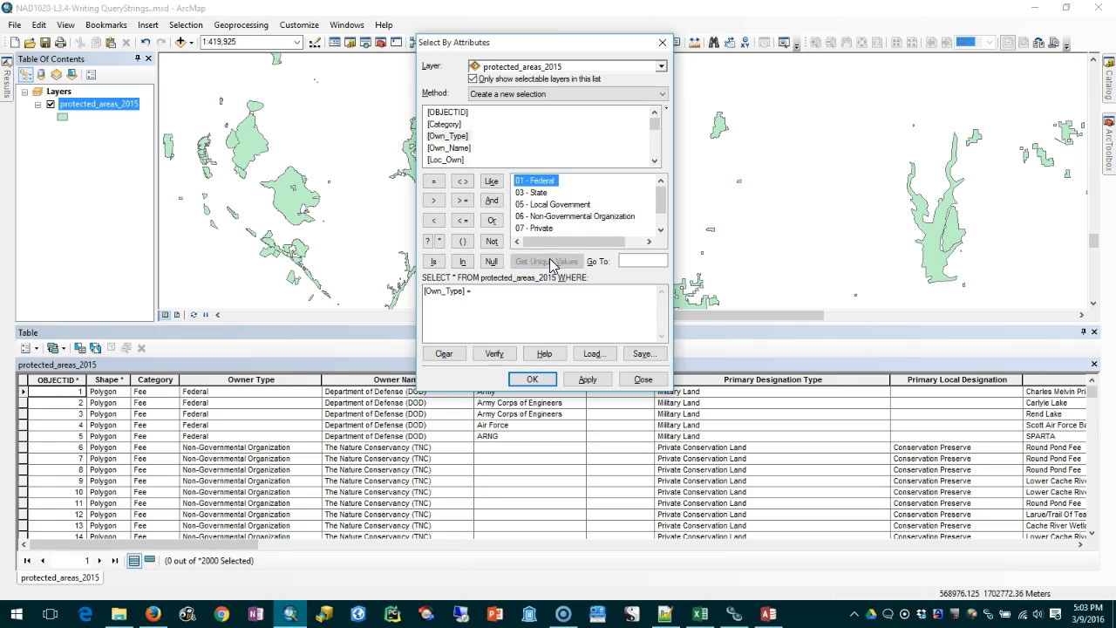
double_click(534, 180)
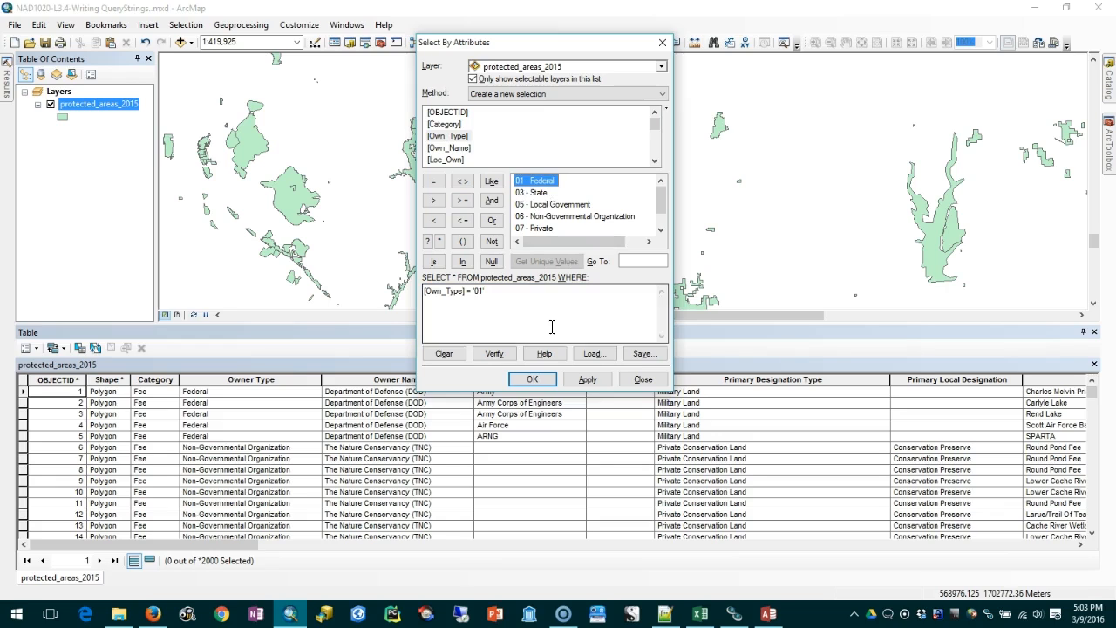
left_click(587, 378)
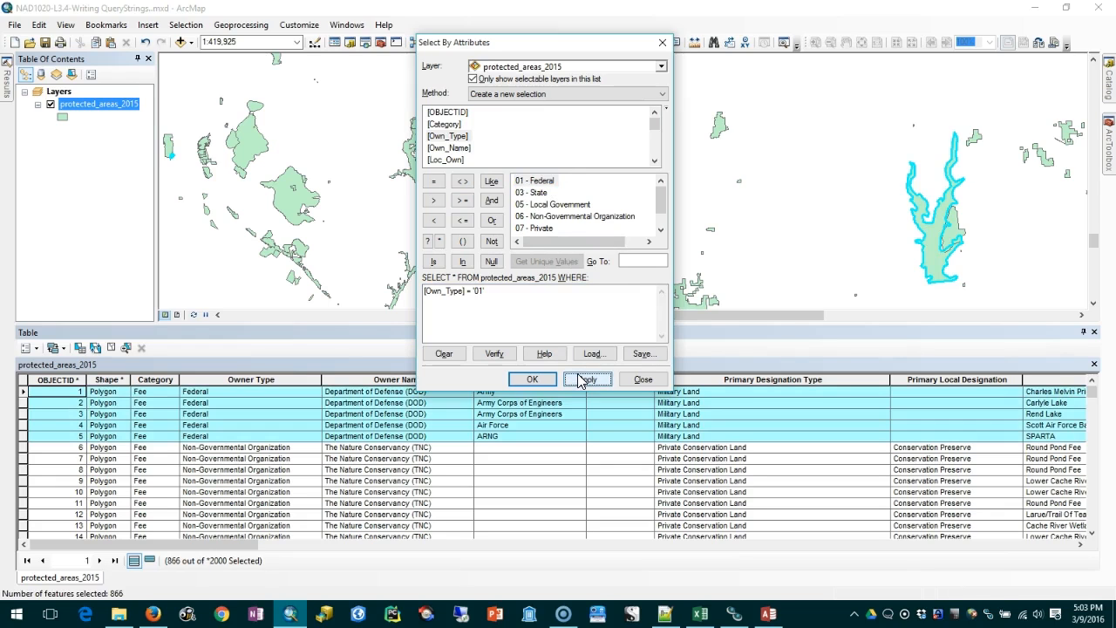
mouse_move(528, 360)
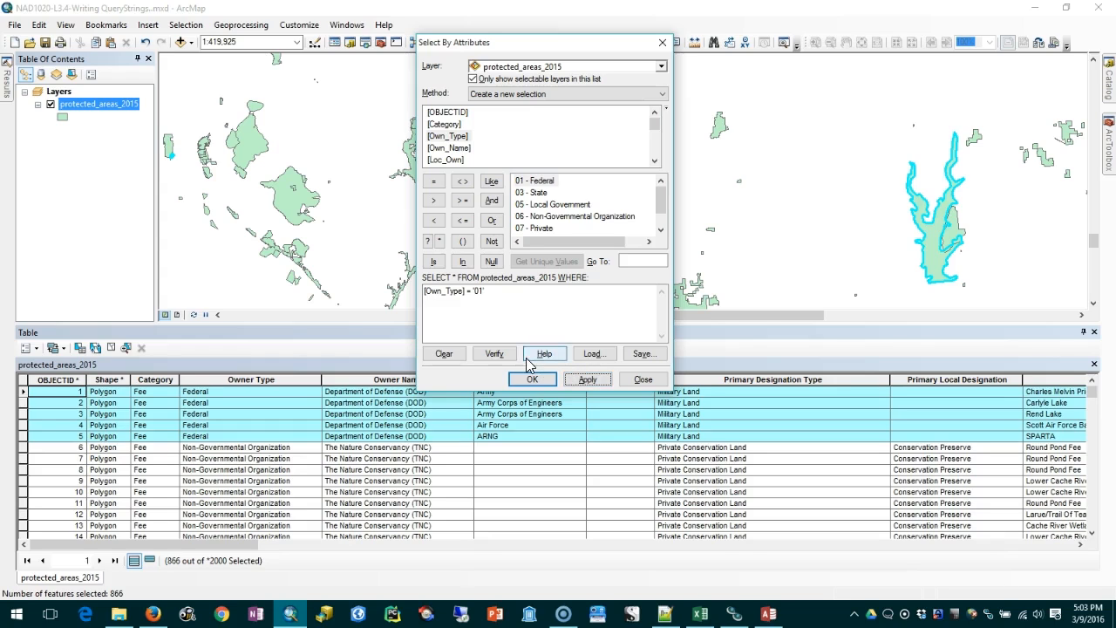
mouse_move(510, 218)
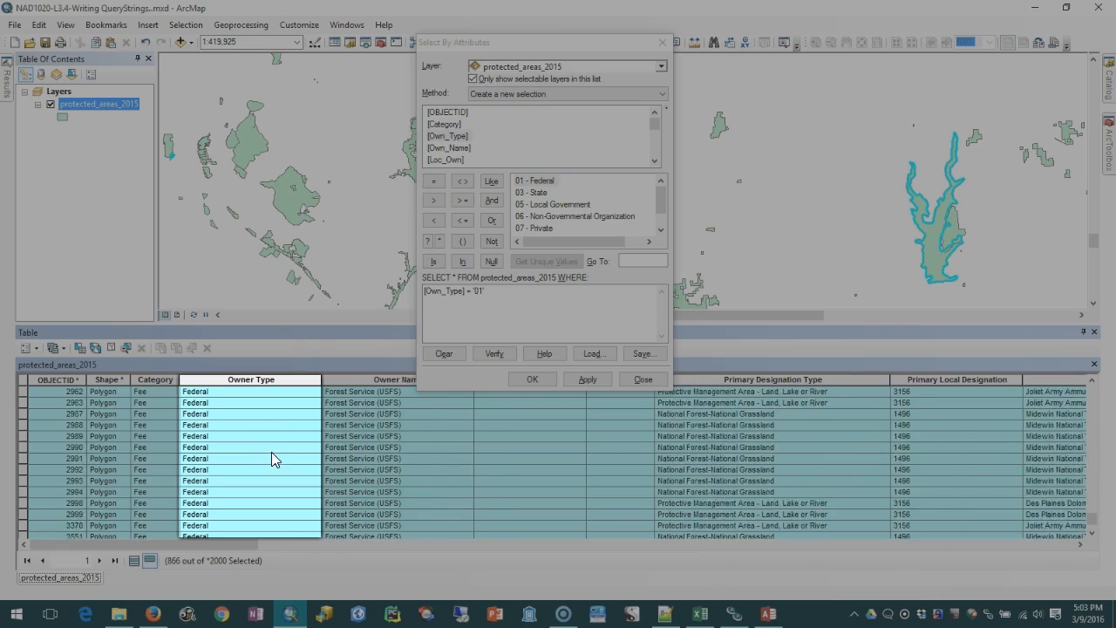
left_click(587, 379)
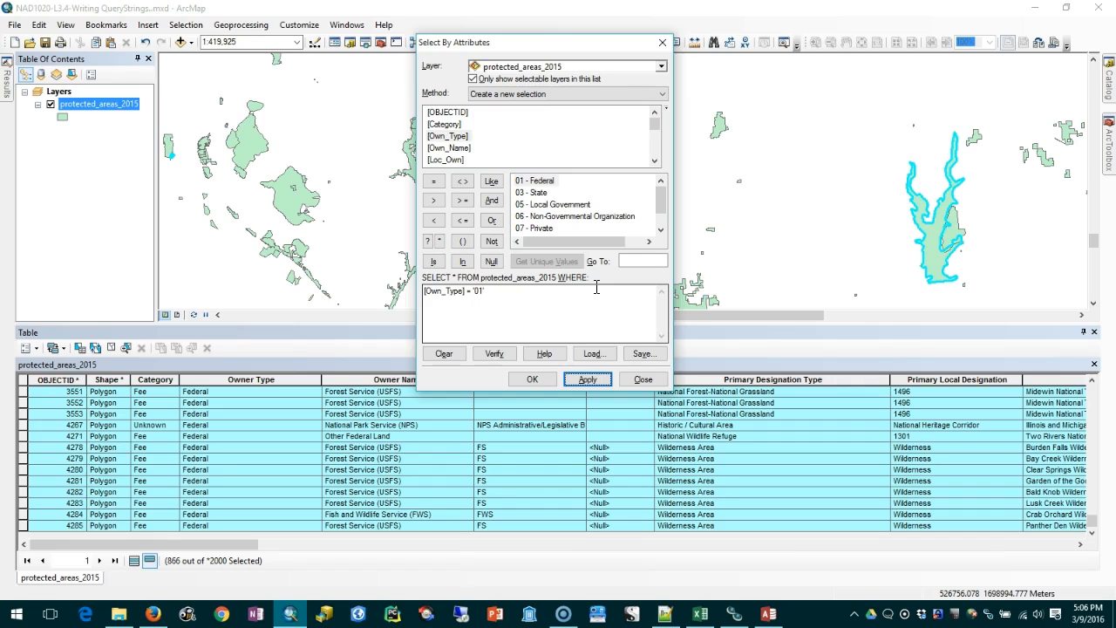
mouse_move(599, 291)
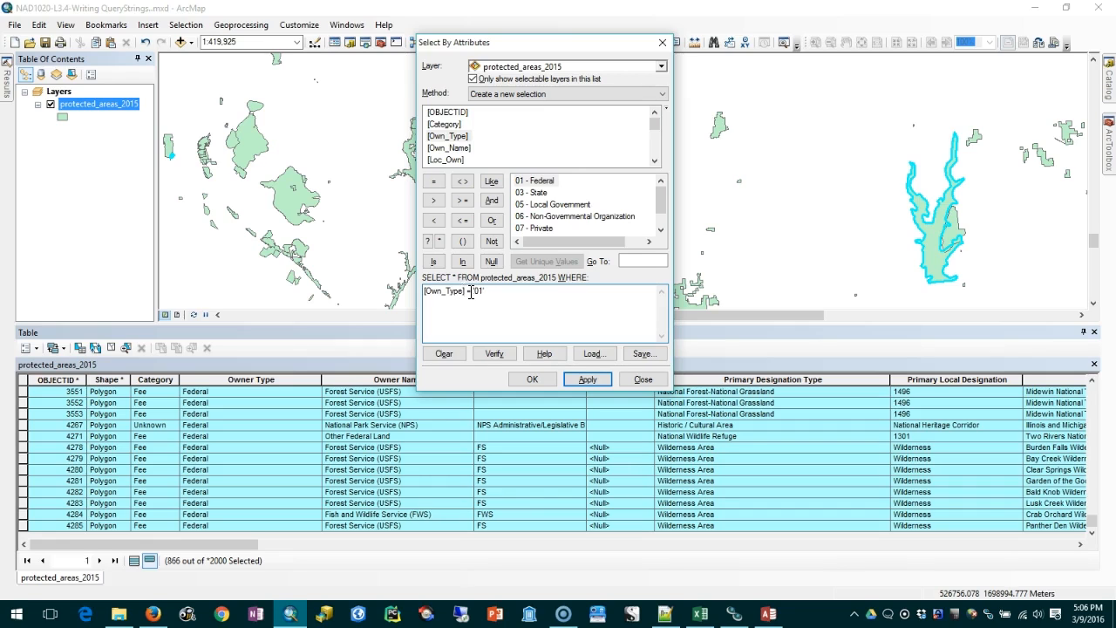
Step: Change the query to [Own_Type] <> '01' and apply it, selecting 5237 non-federal areas
double_click(443, 290)
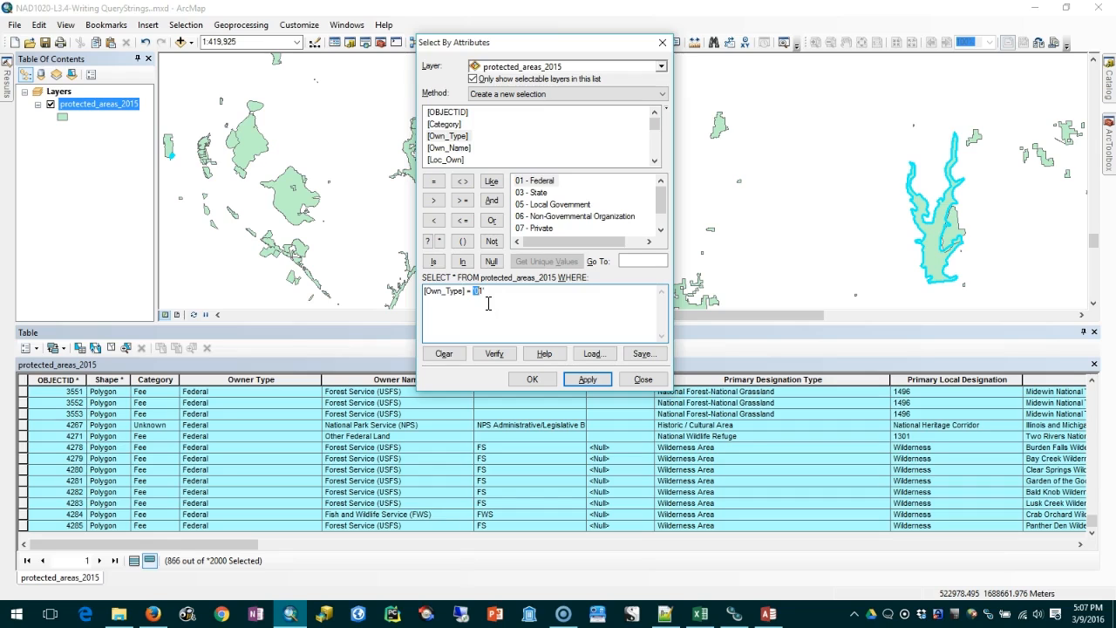
mouse_move(477, 292)
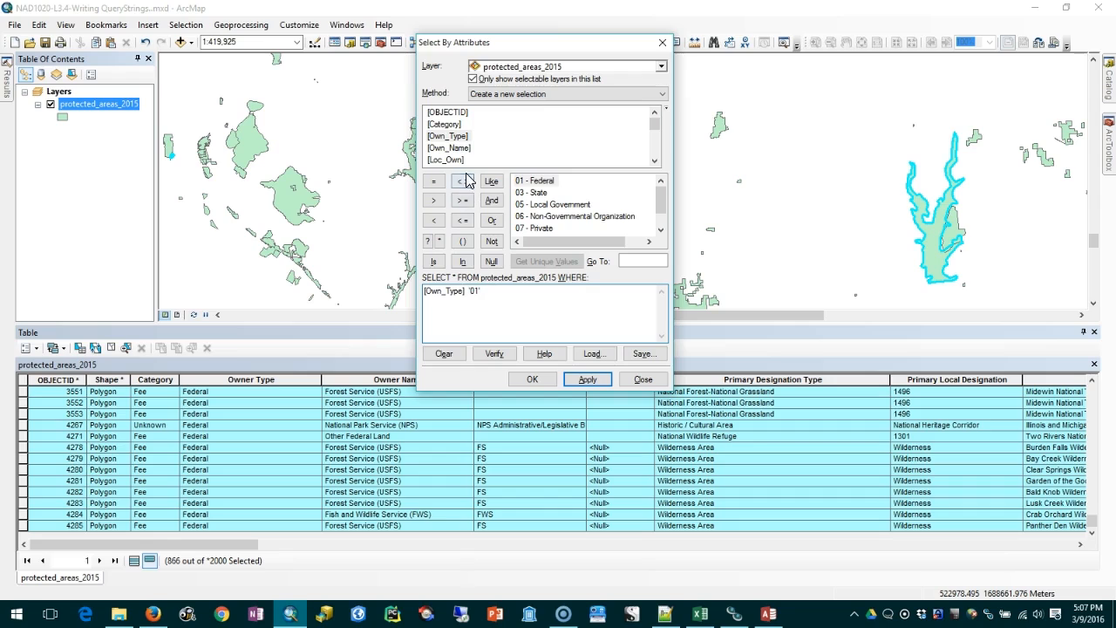
left_click(462, 181)
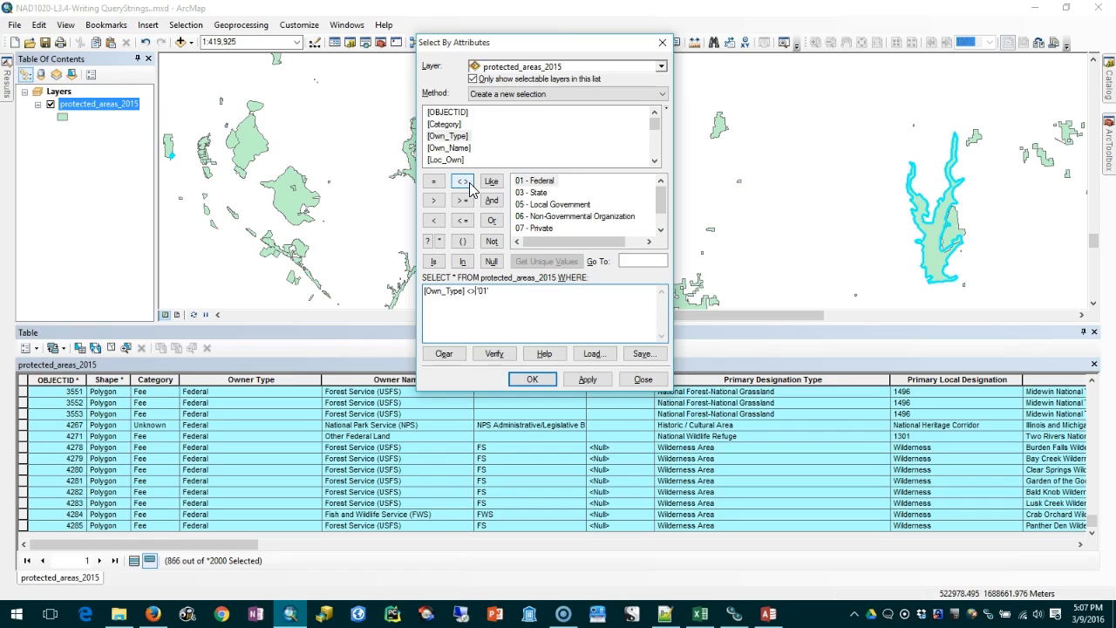
mouse_move(559, 212)
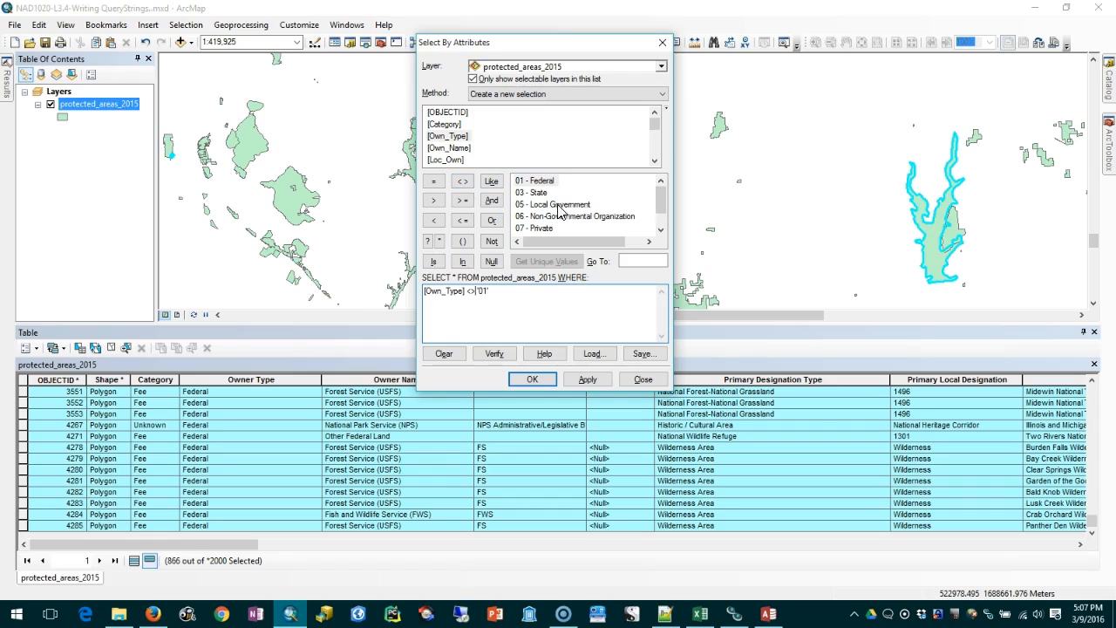
scroll("down", 3)
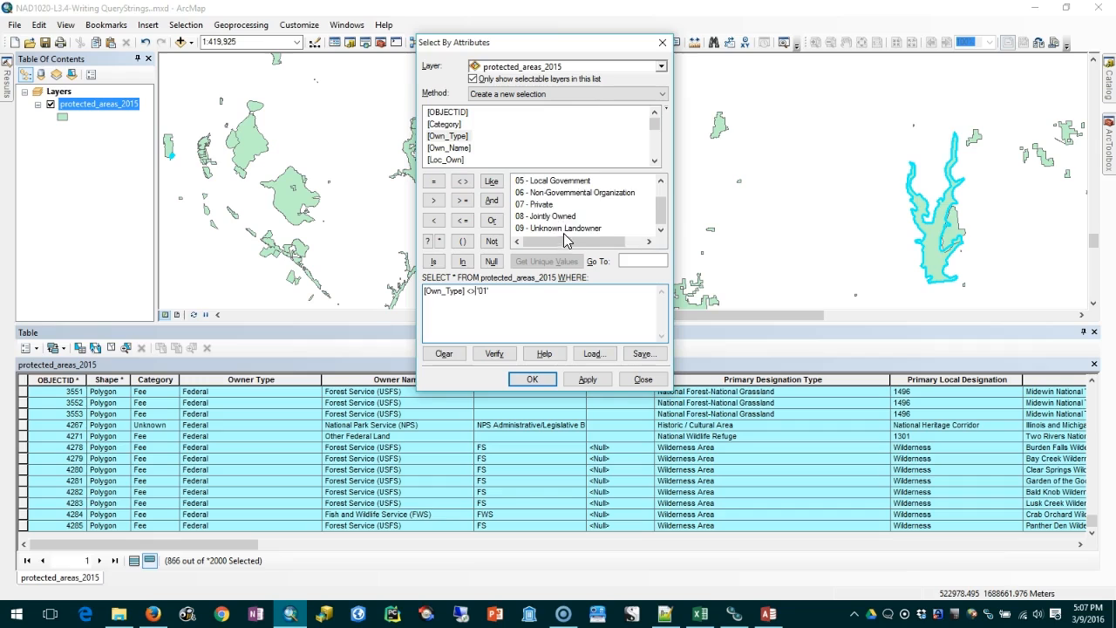
scroll("up", 3)
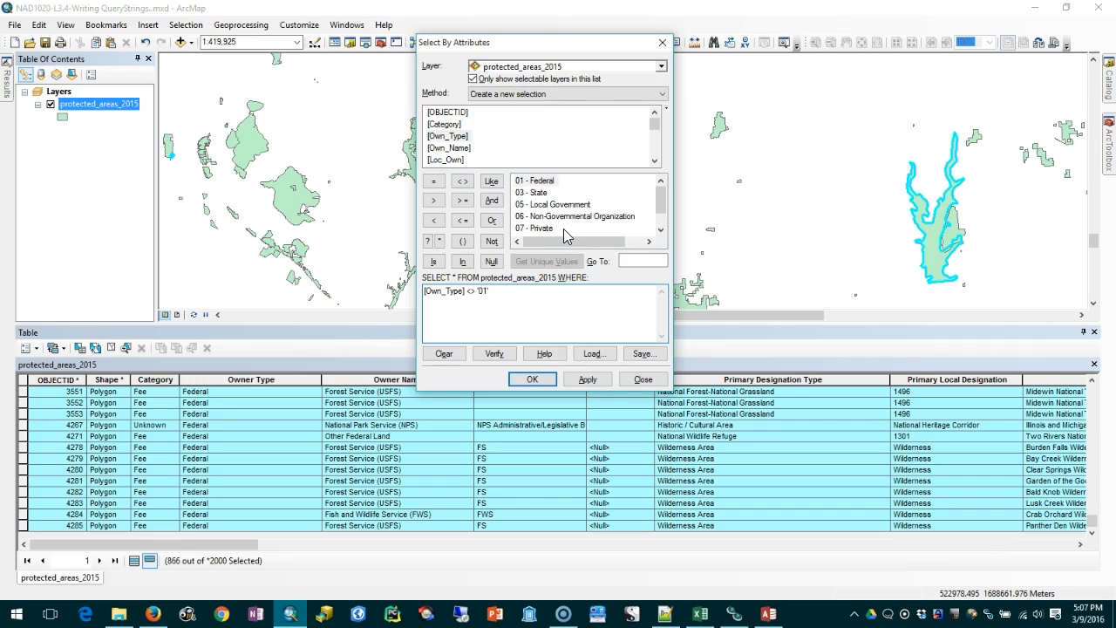
scroll("down", 3)
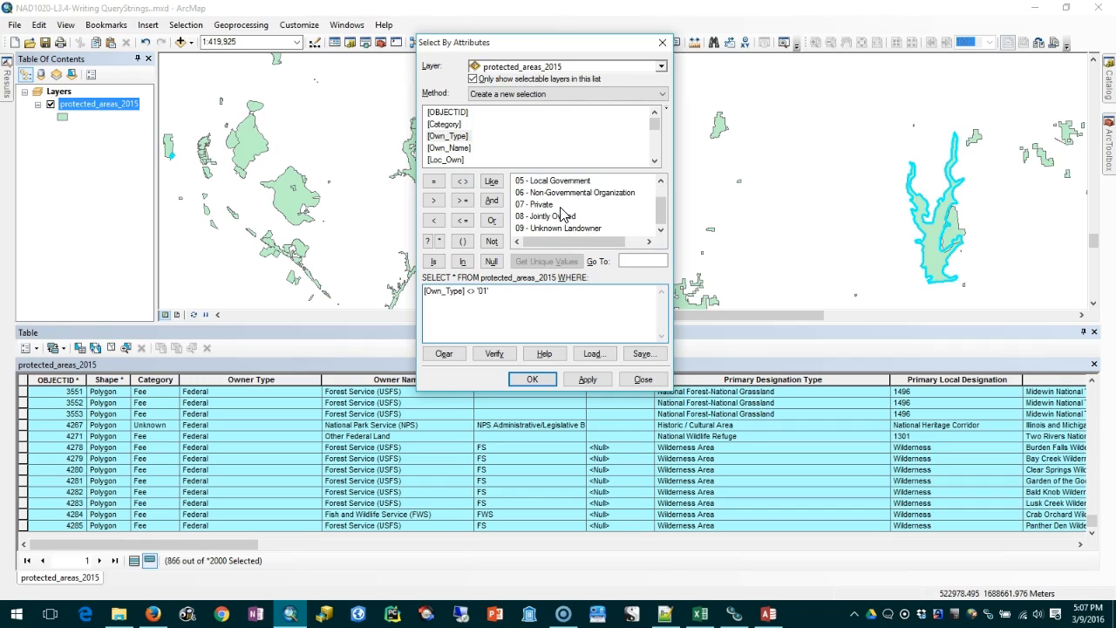
left_click(587, 378)
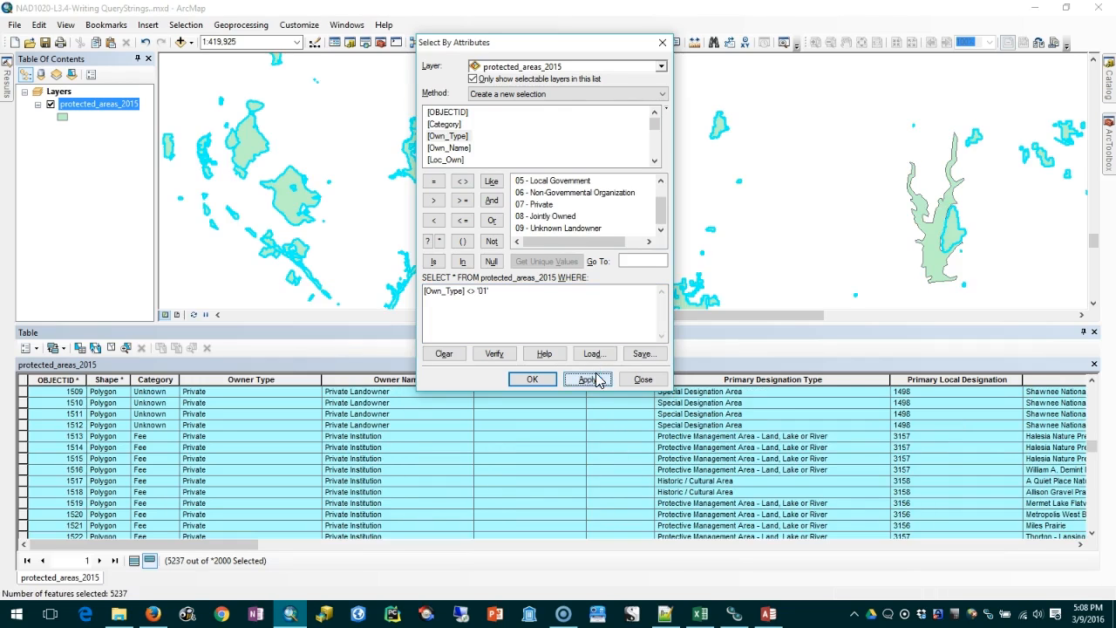
mouse_move(552, 341)
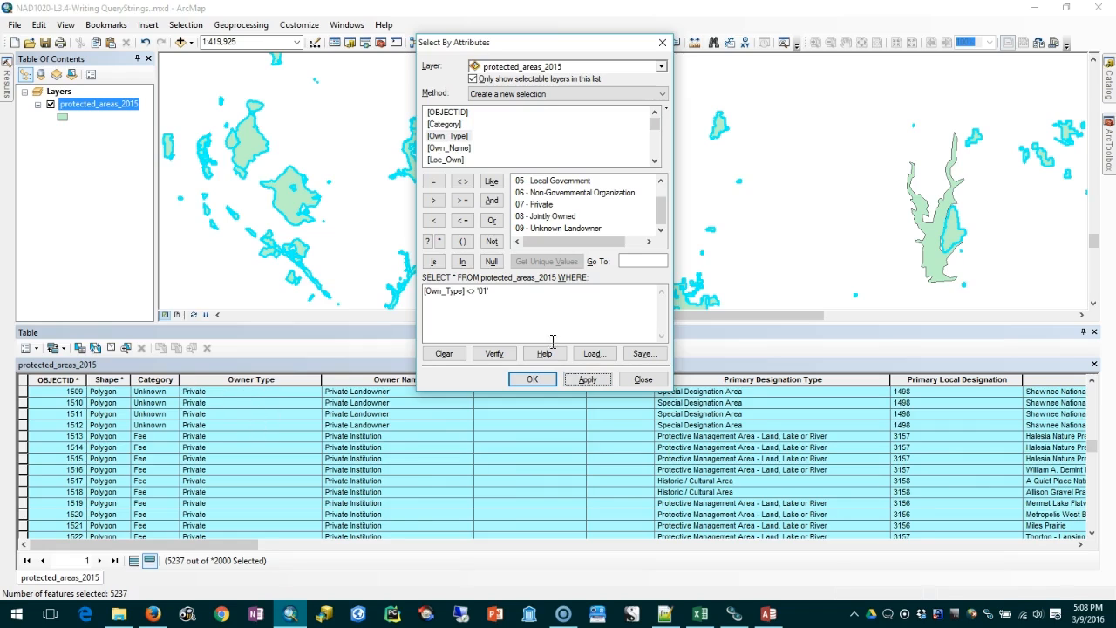
mouse_move(907, 266)
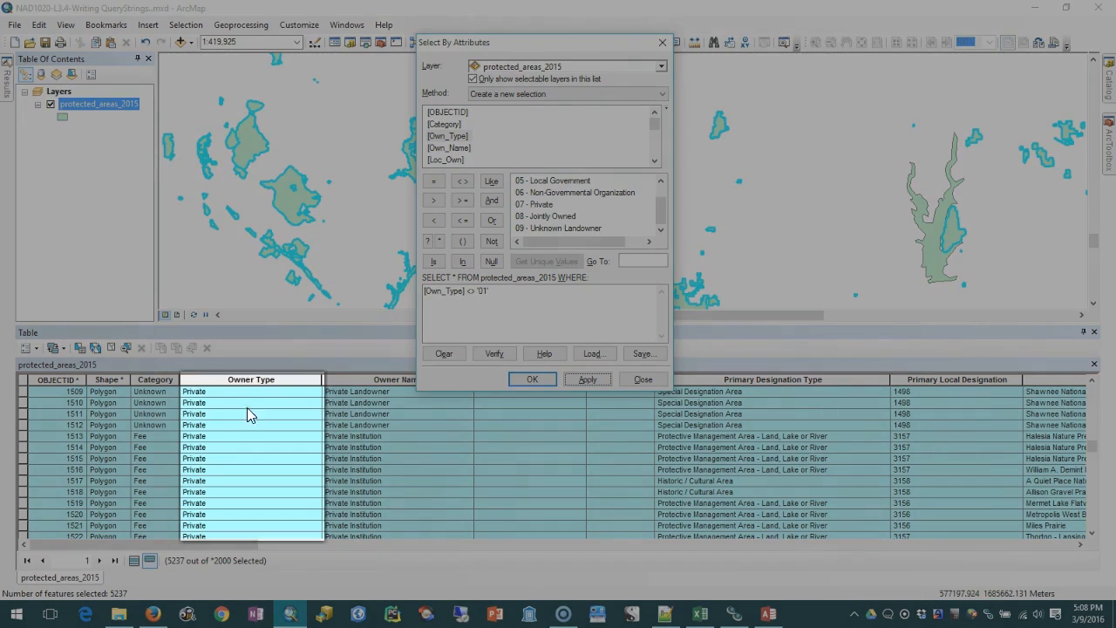
scroll("down", 3)
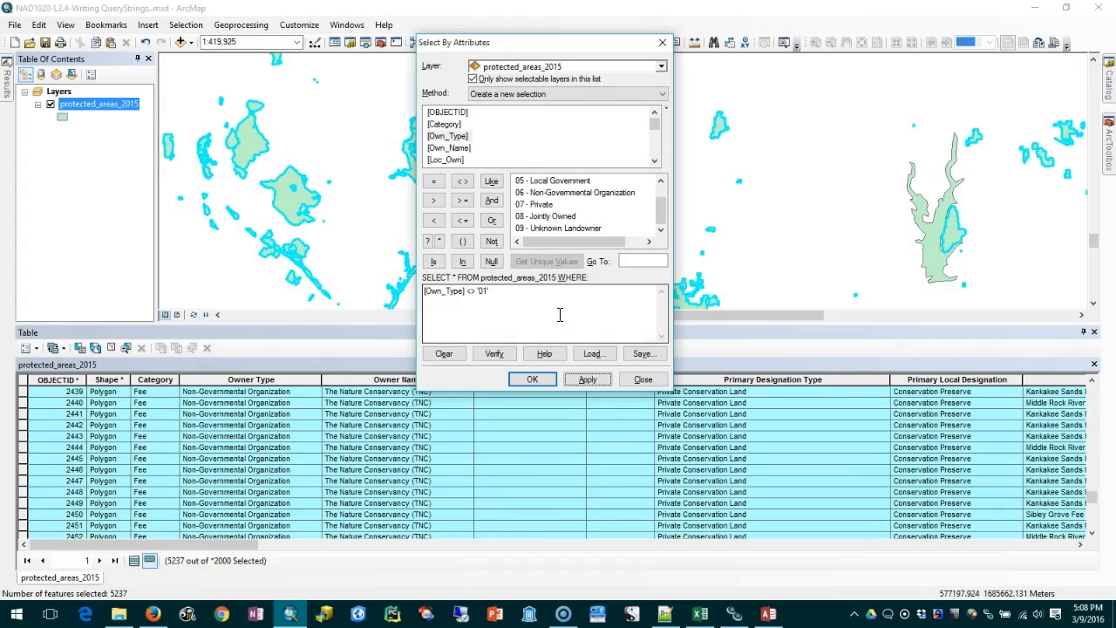
mouse_move(576, 301)
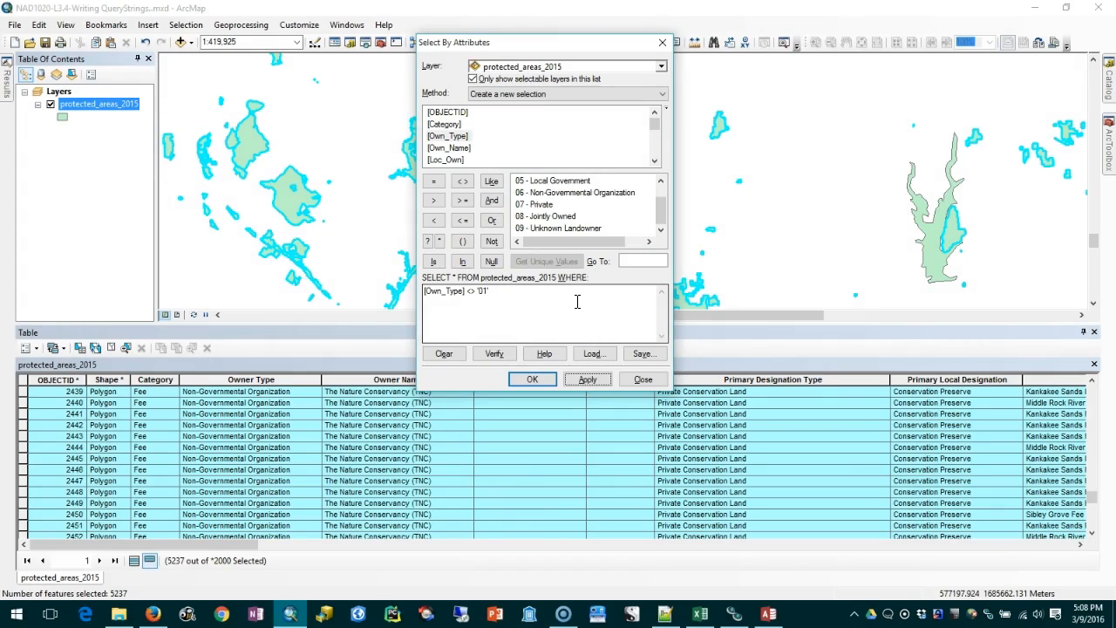
Step: Clear the expression and select areas with [Shape_Area] > 300000
double_click(476, 290)
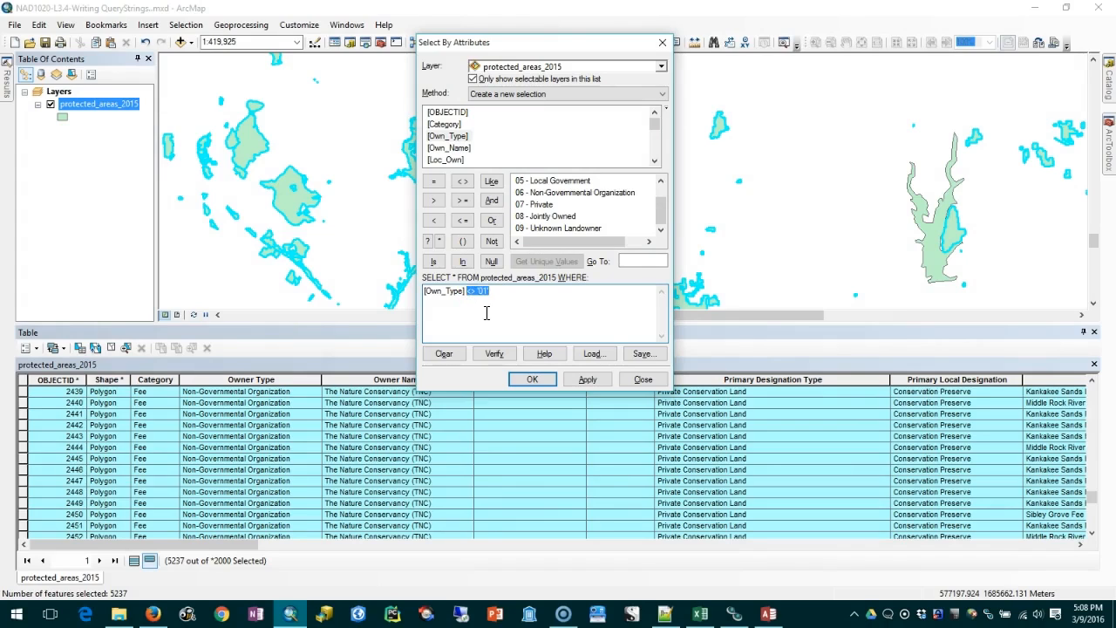
left_click(444, 353)
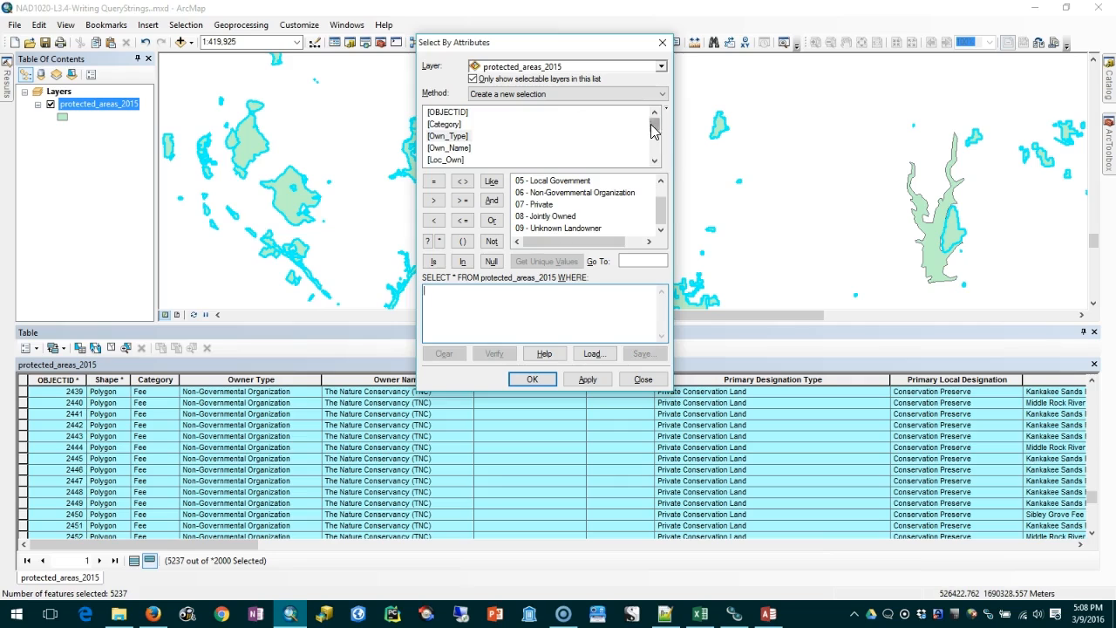
double_click(451, 160)
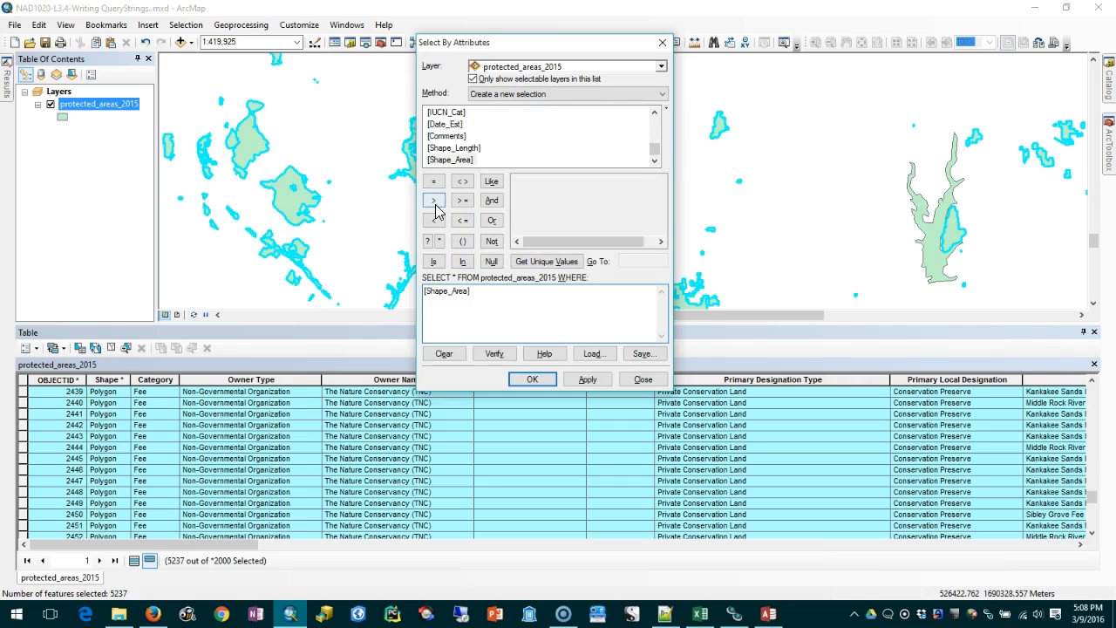
left_click(434, 199)
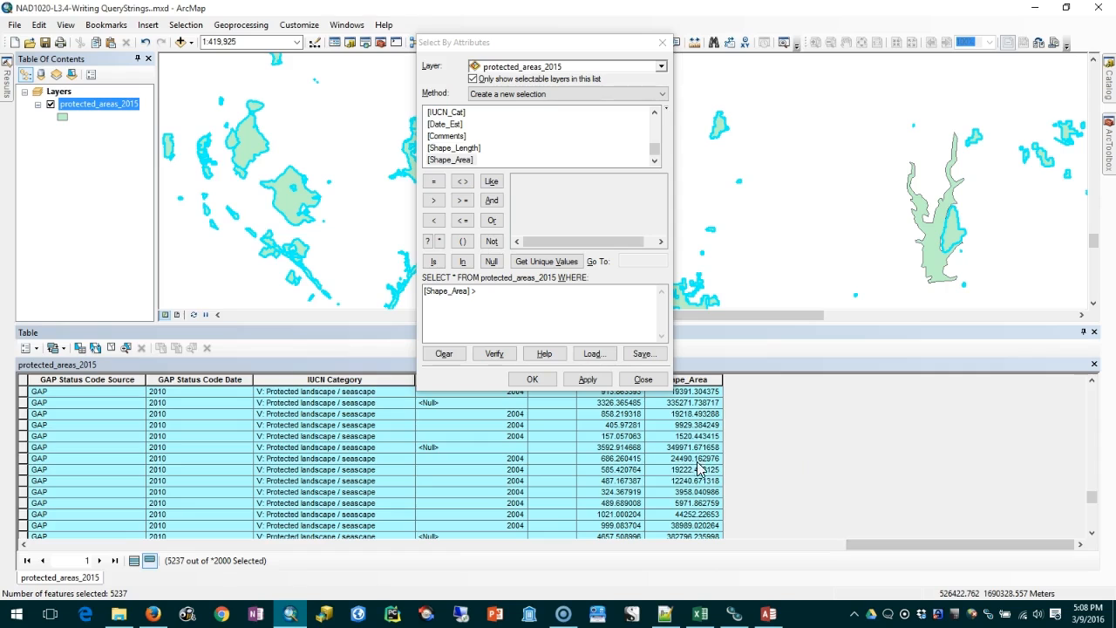
mouse_move(700, 468)
type(" 300000")
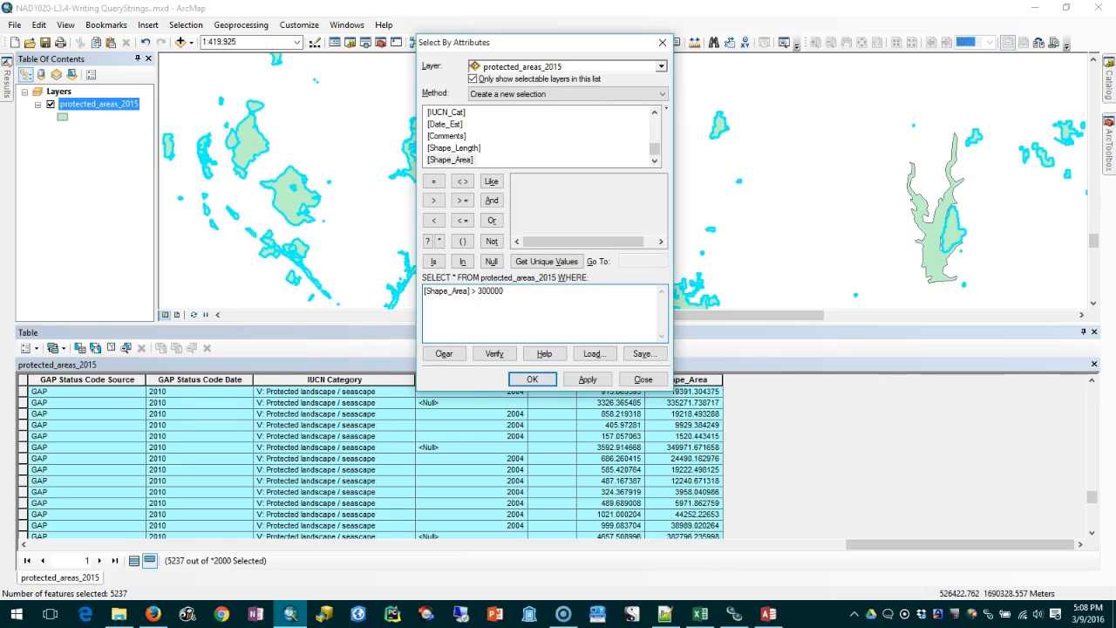
left_click(587, 378)
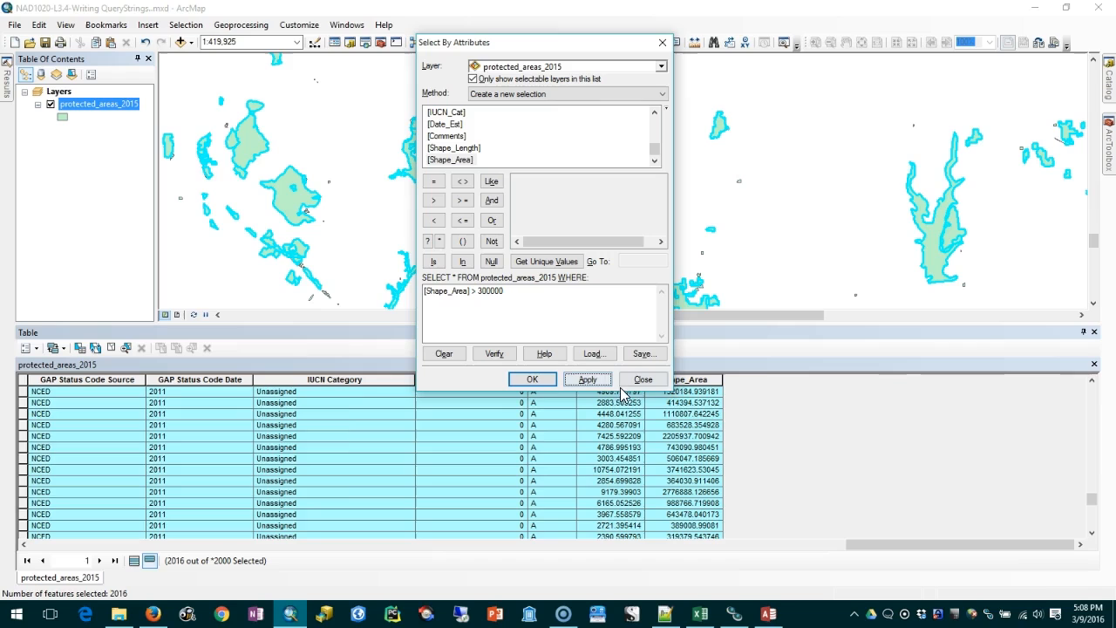
mouse_move(207, 128)
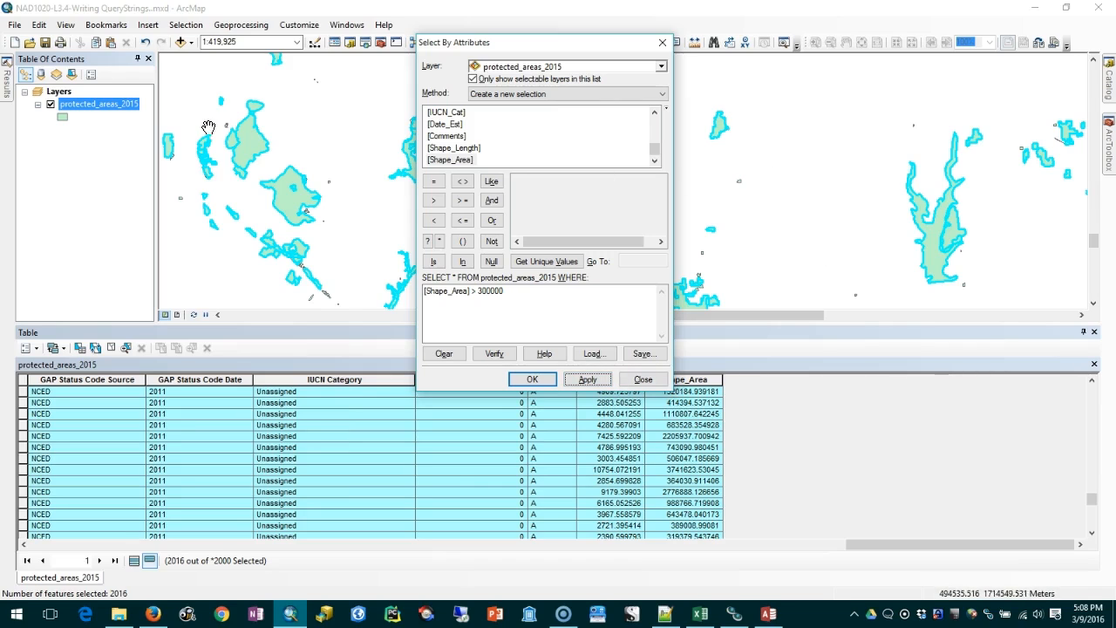
mouse_move(511, 232)
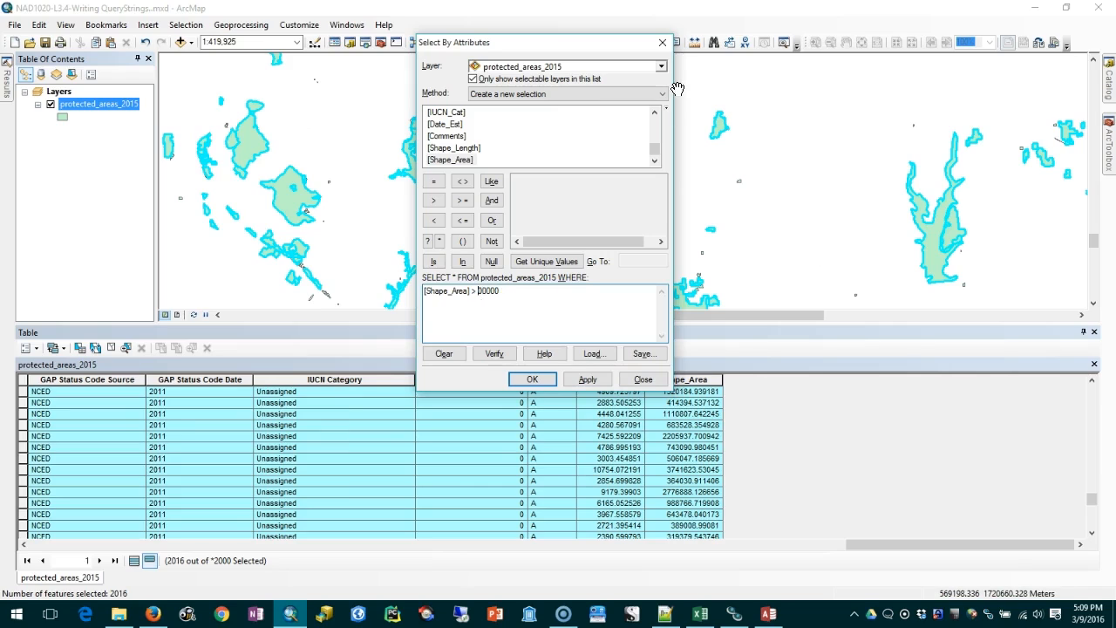
Step: Apply the 1000000 threshold, then switch to < to select 5250 areas
type("1000000")
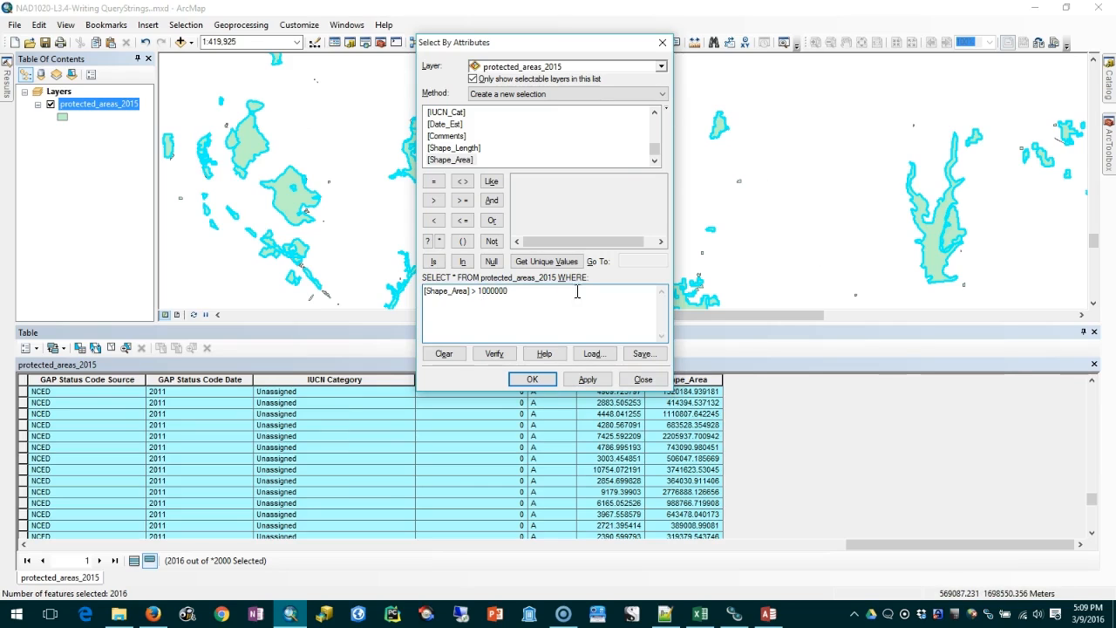
left_click(587, 379)
type("<")
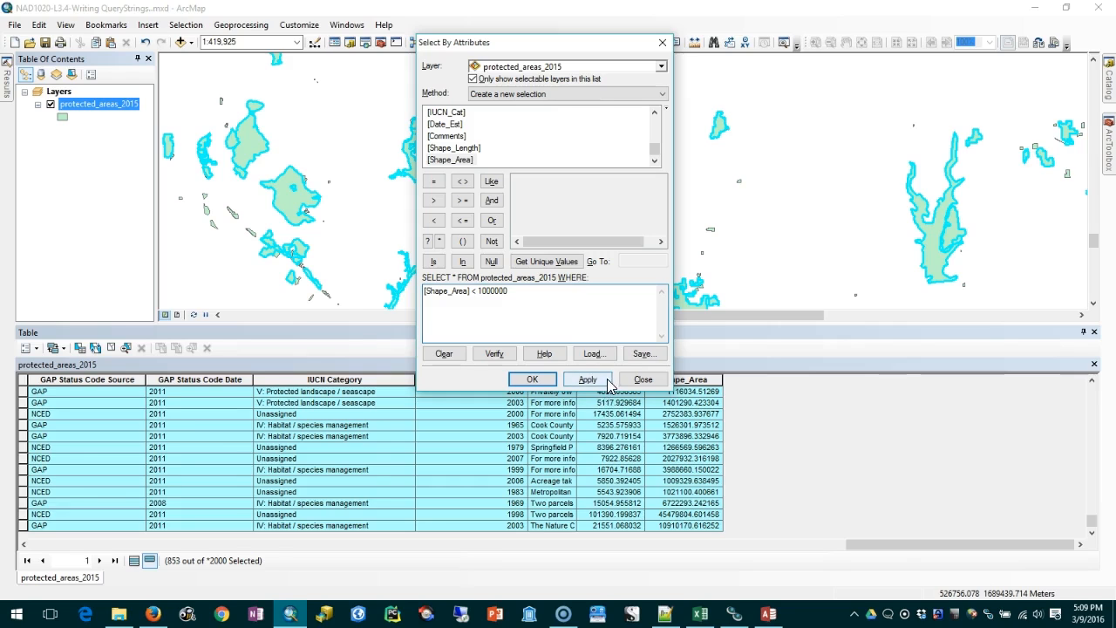
left_click(587, 378)
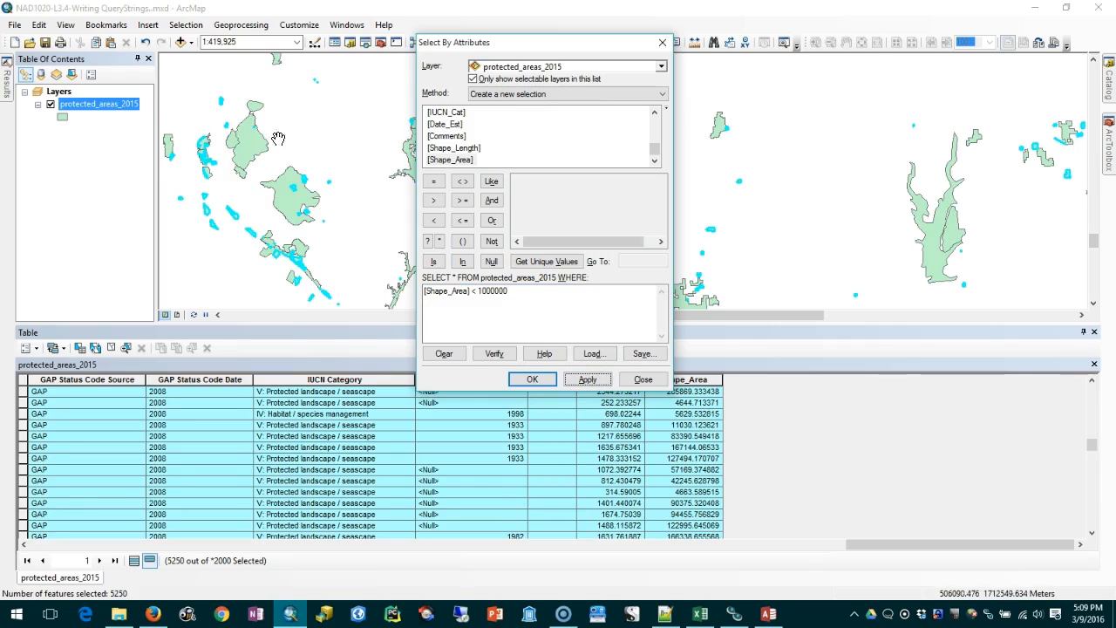
mouse_move(316, 183)
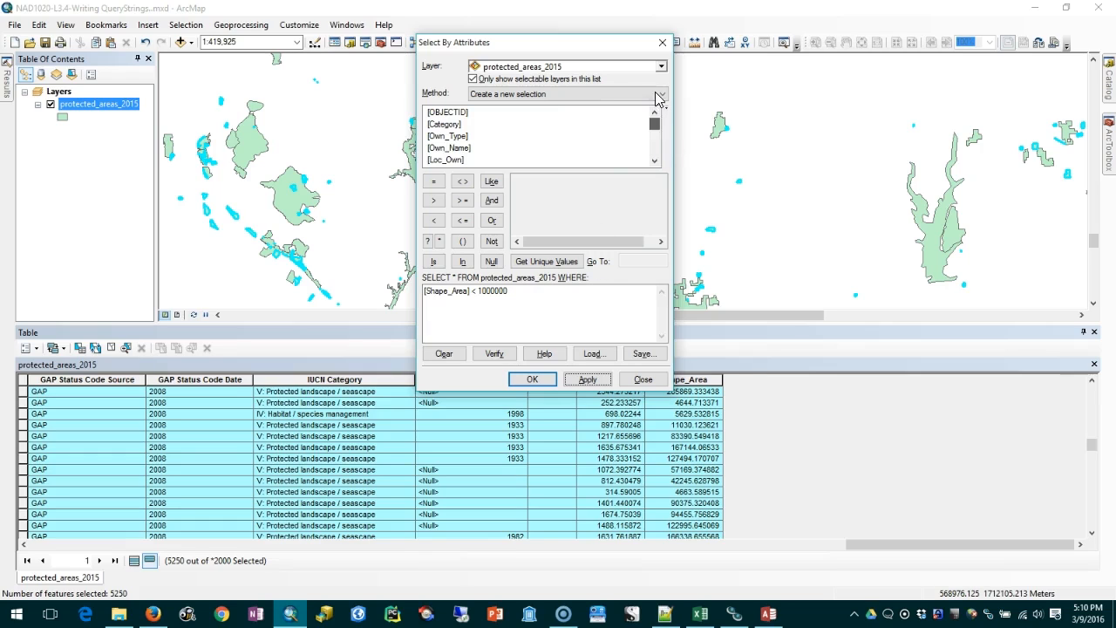
Step: Clear the expression and apply [OBJECTID] = 51 to select Bohm Woods Nature Preserve
left_click(443, 354)
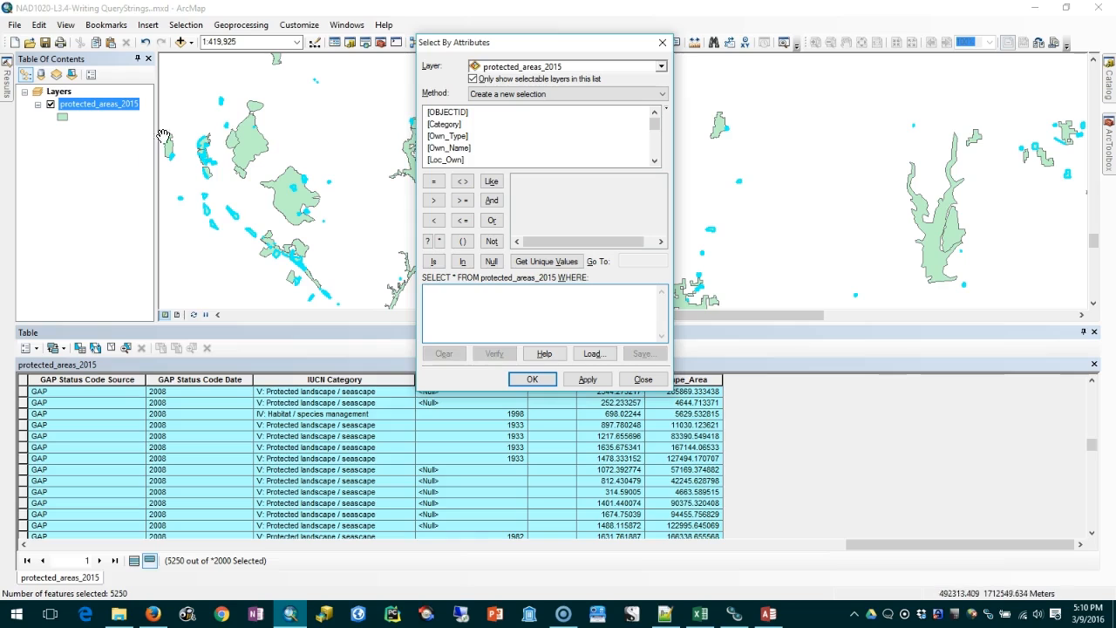
double_click(447, 111)
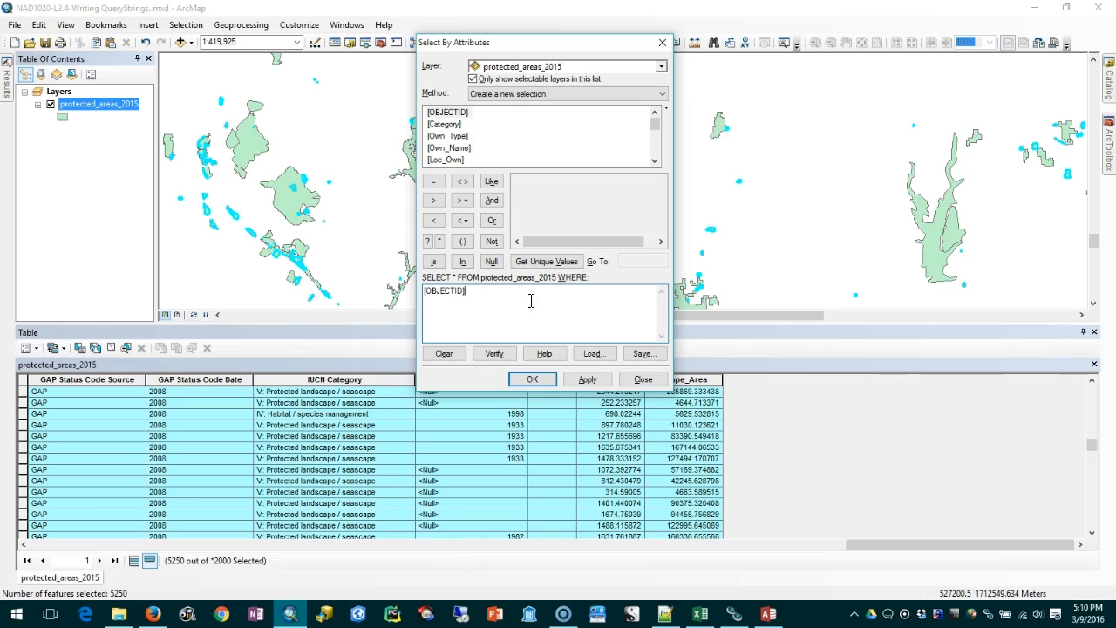
left_click(433, 181)
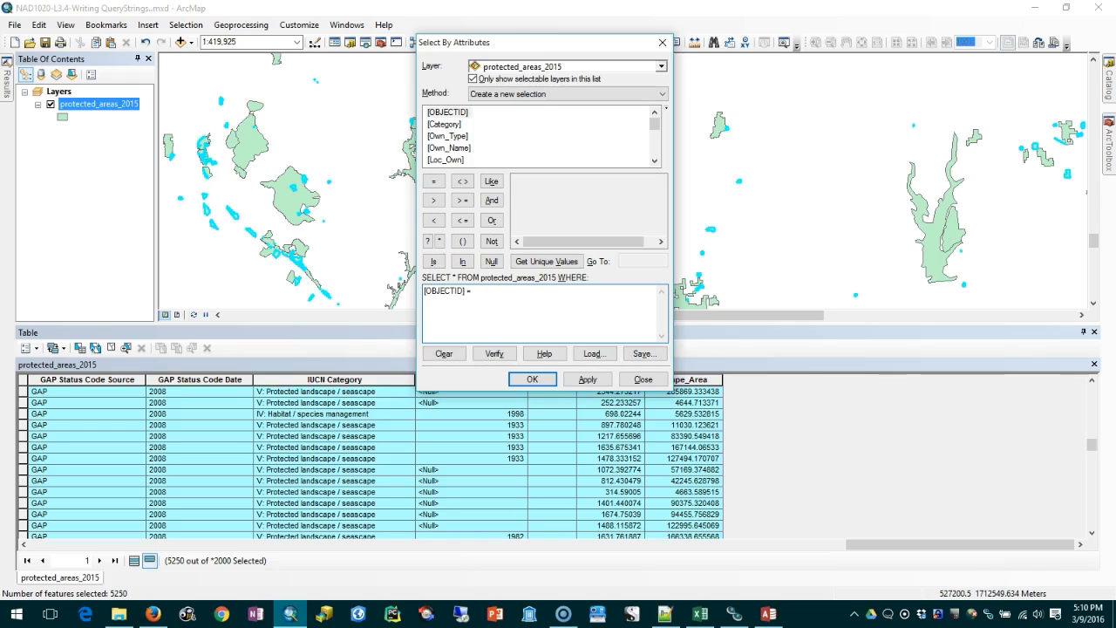
type("51")
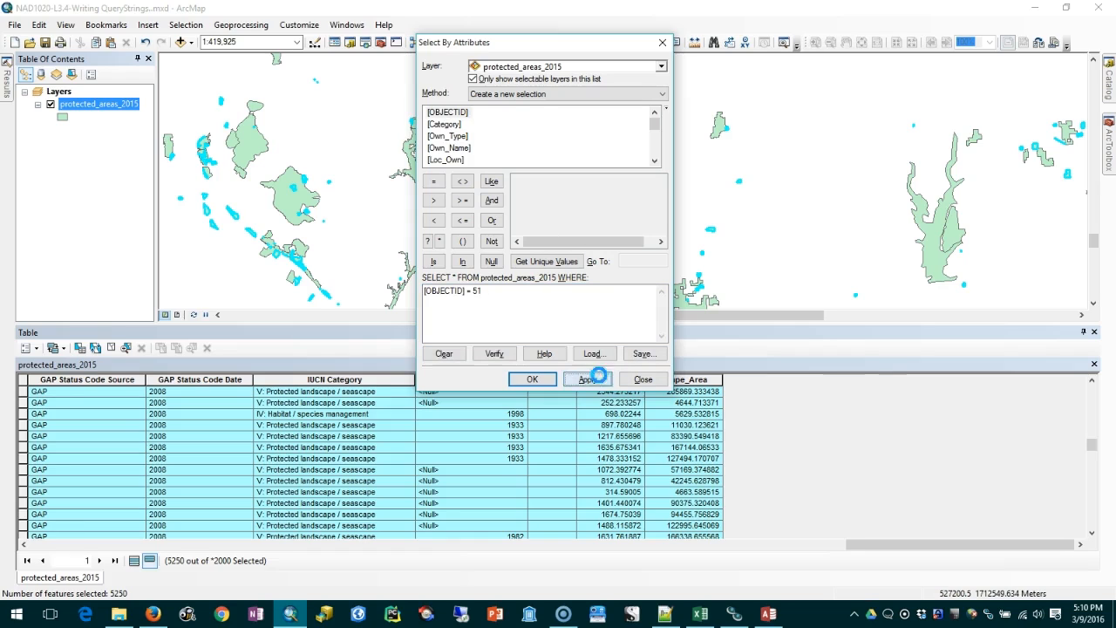
left_click(588, 379)
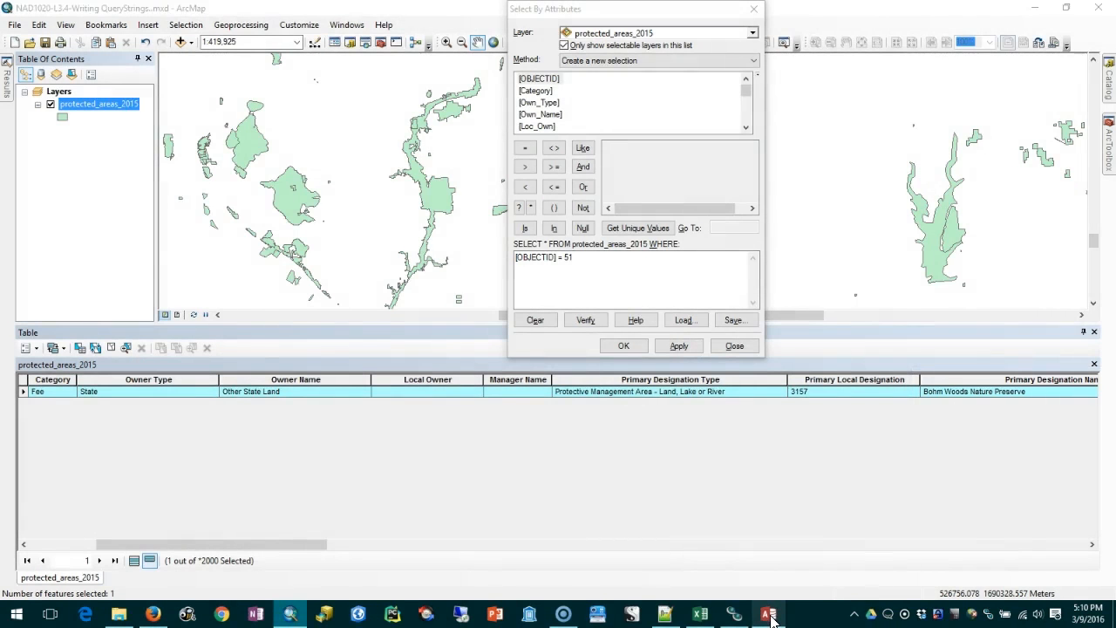
Step: Switch to Access and locate the OBJECTID 51 Bohm Woods row in protected_areas_2015
left_click(767, 615)
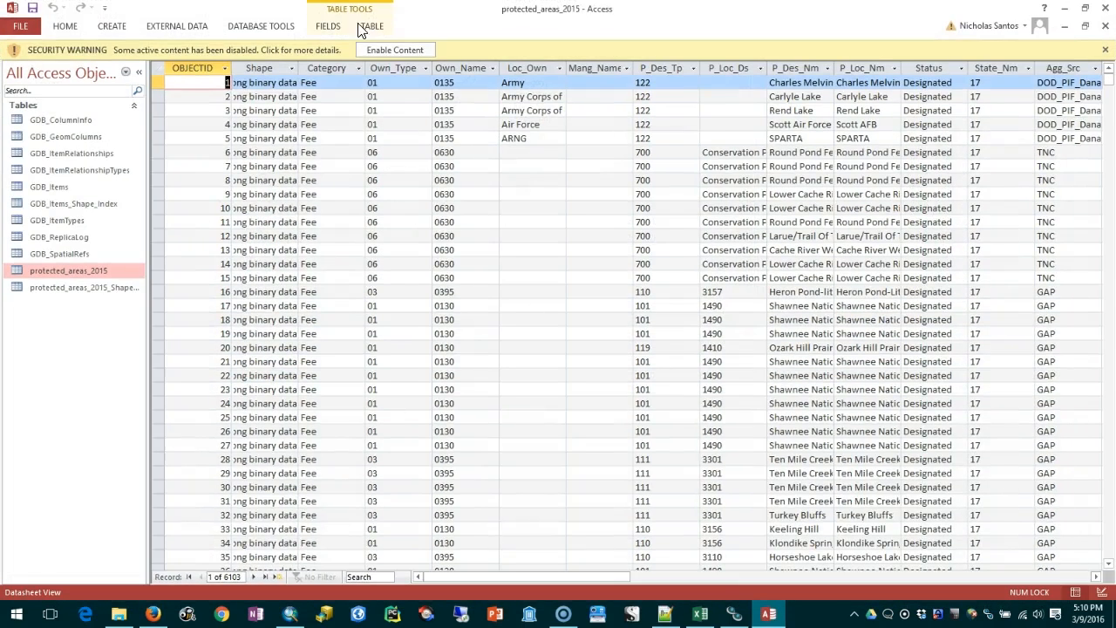
mouse_move(364, 248)
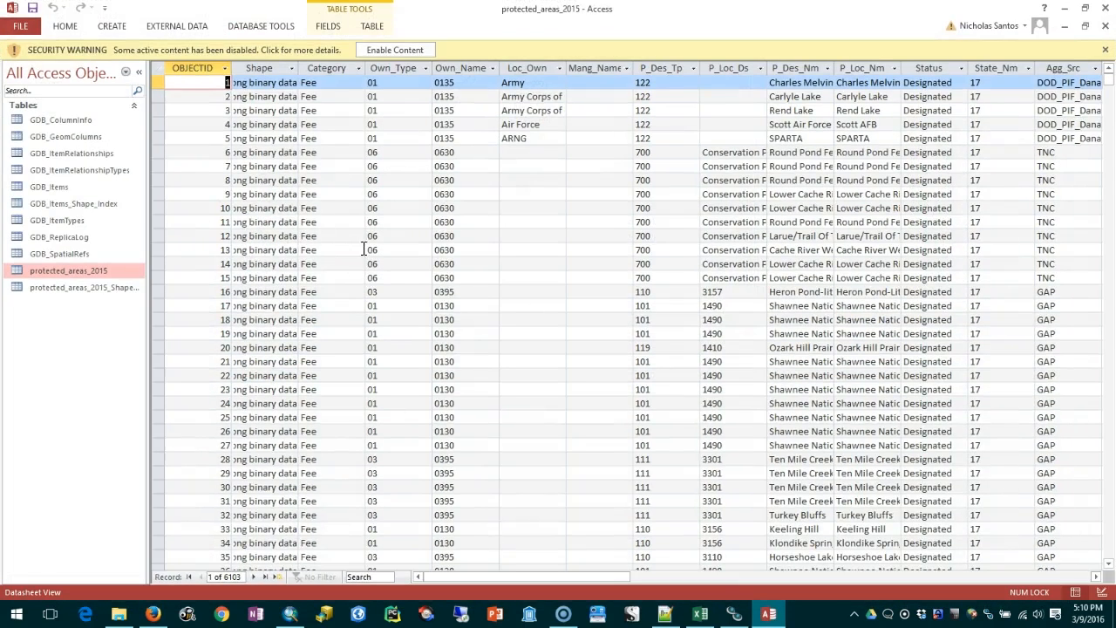
scroll("down", 3)
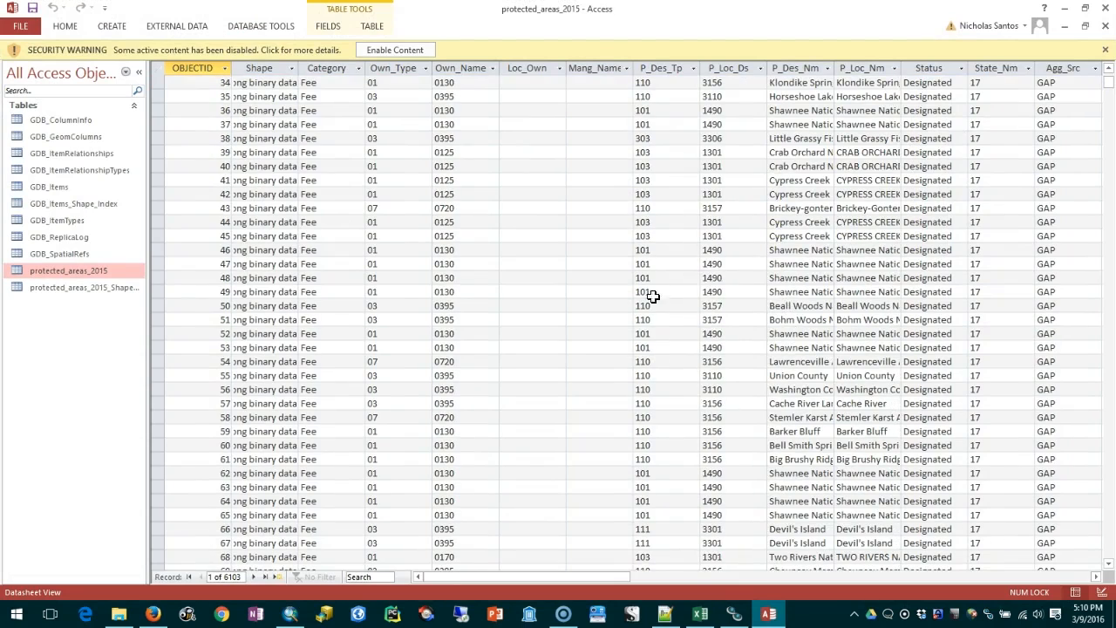
left_click(720, 319)
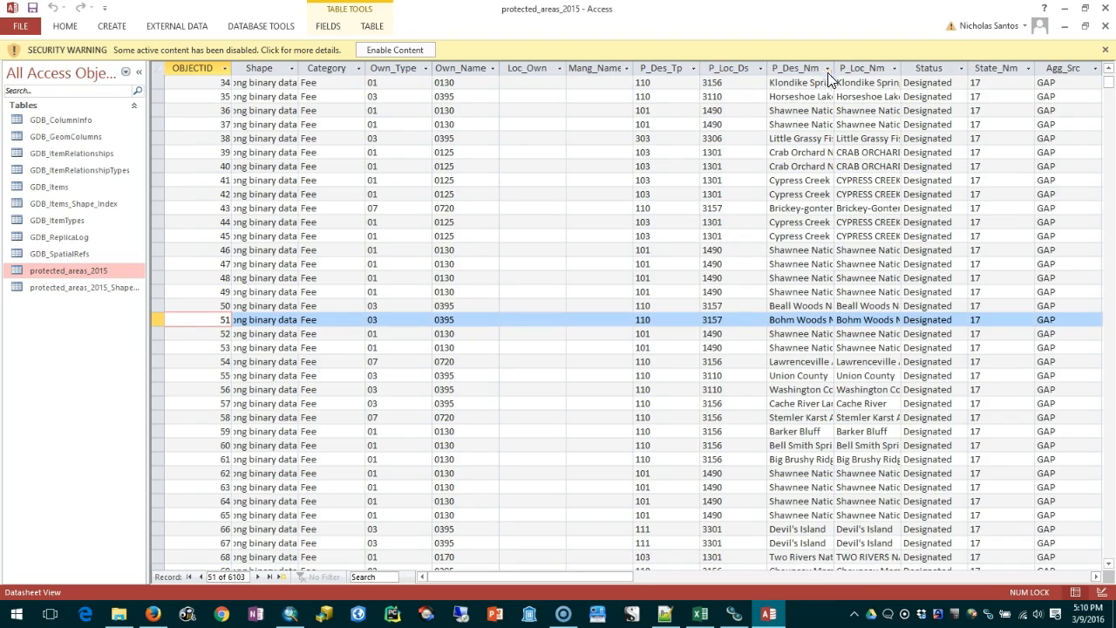
left_click(398, 305)
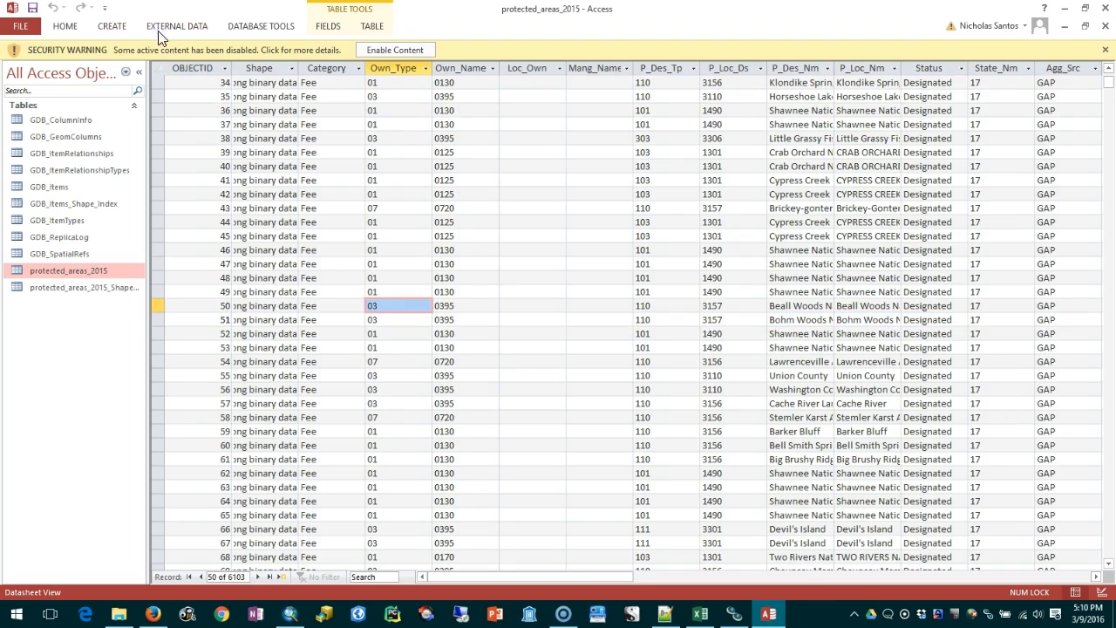
mouse_move(112, 30)
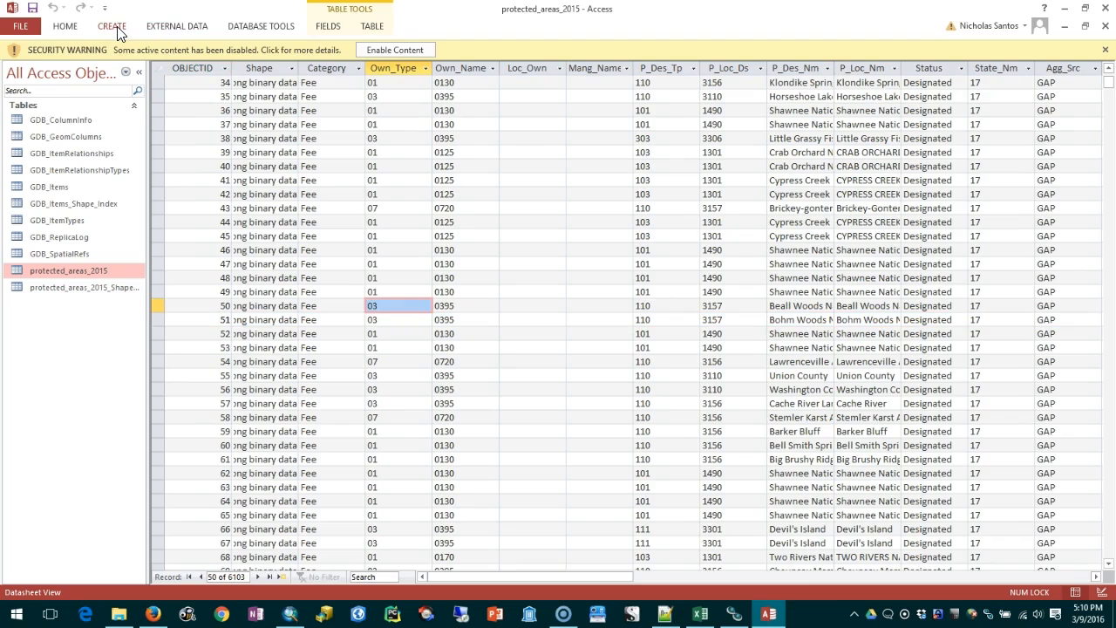
mouse_move(131, 30)
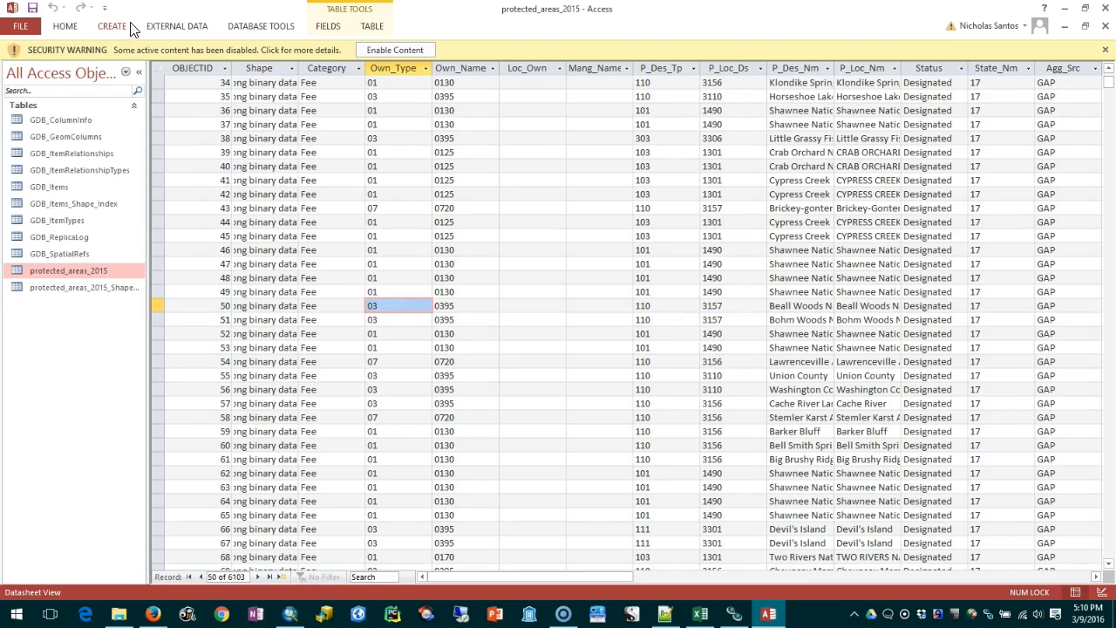
mouse_move(117, 33)
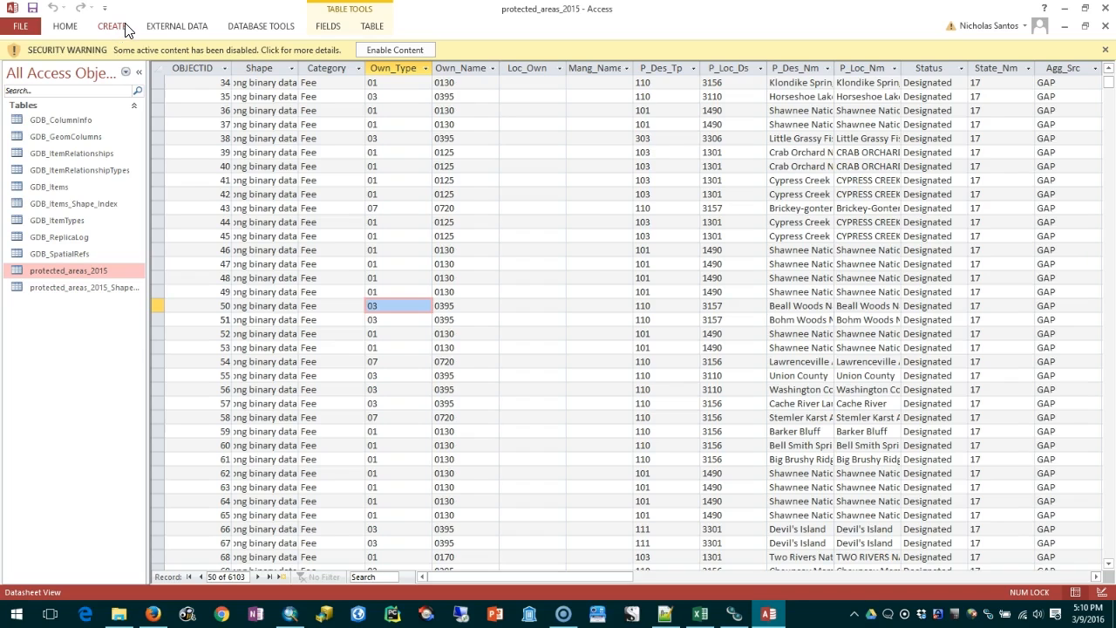
left_click(112, 25)
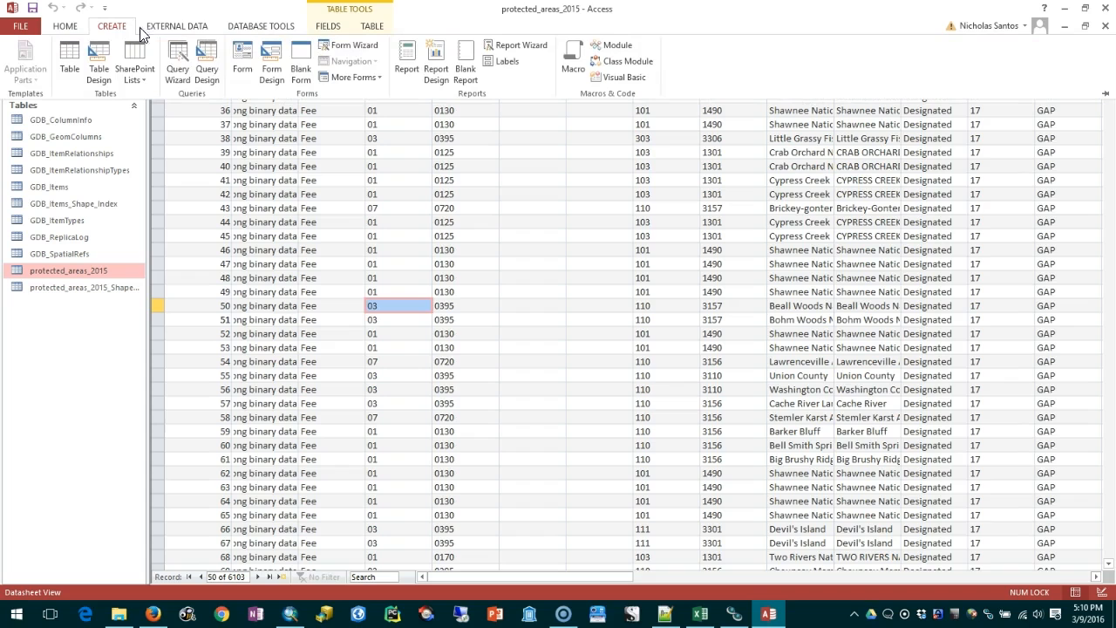
Step: Write a new SQL-view query: SELECT * FROM protected_areas_2015 WHERE OBJECTID = 51;
left_click(177, 61)
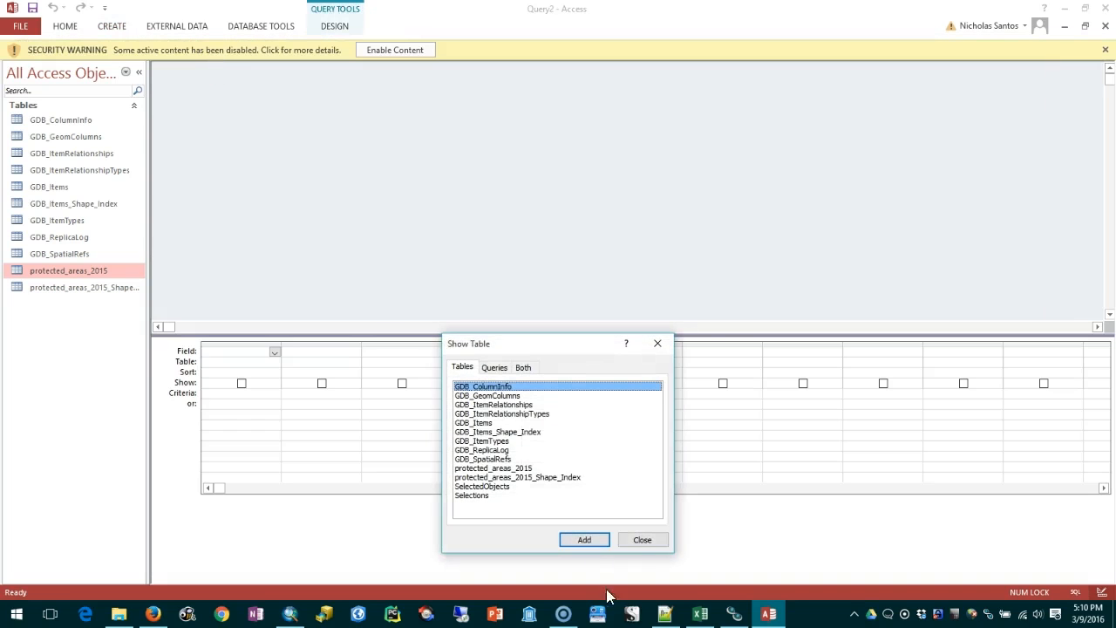
left_click(642, 539)
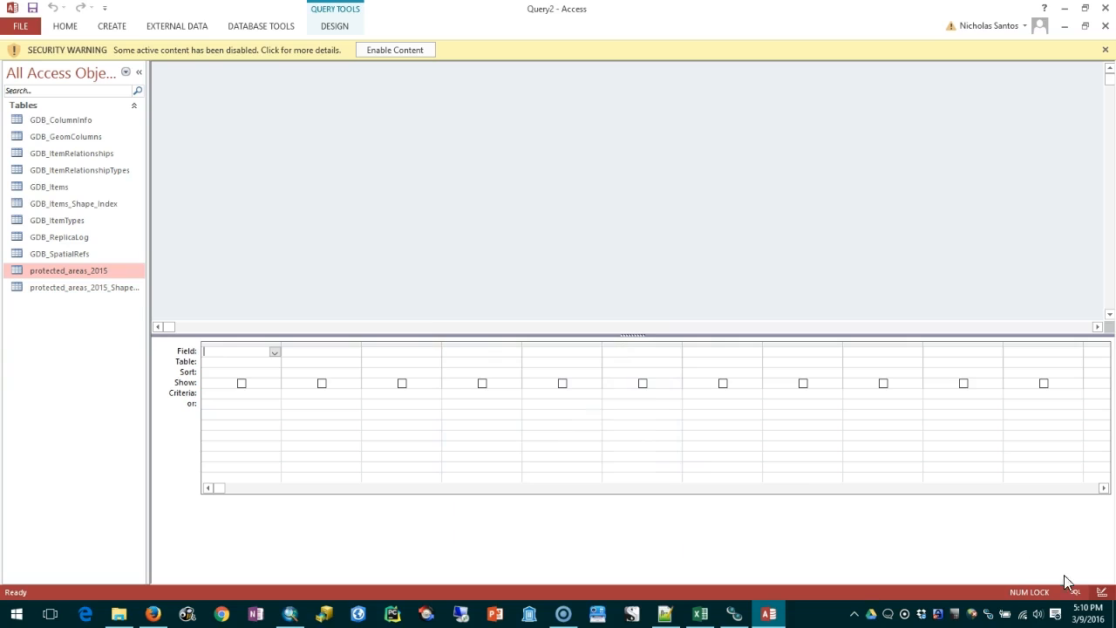
left_click(1076, 592)
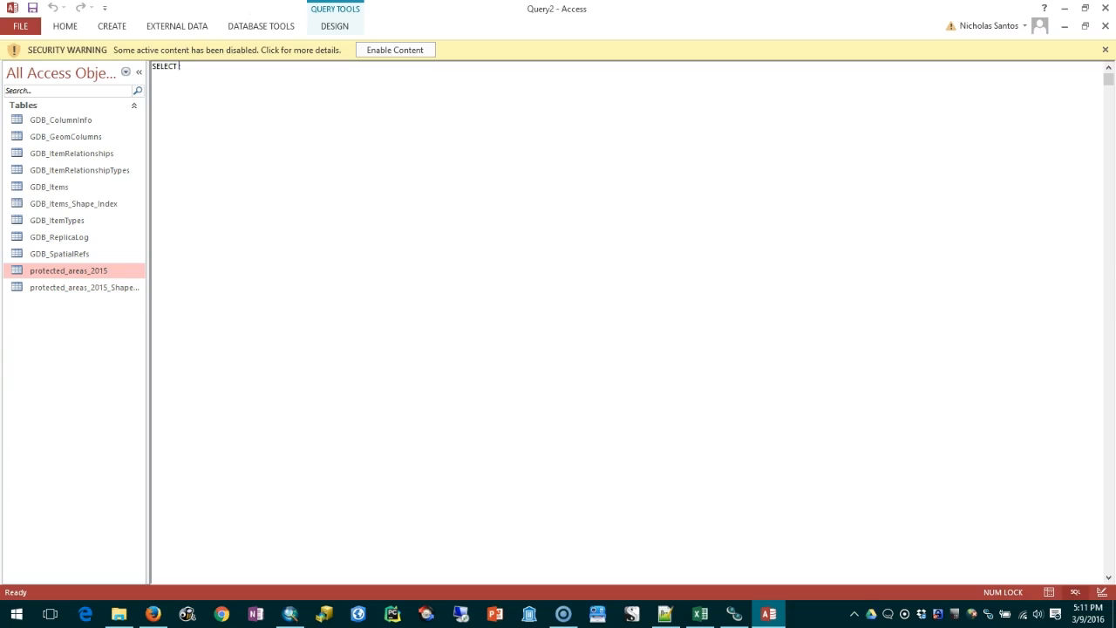
type("* from")
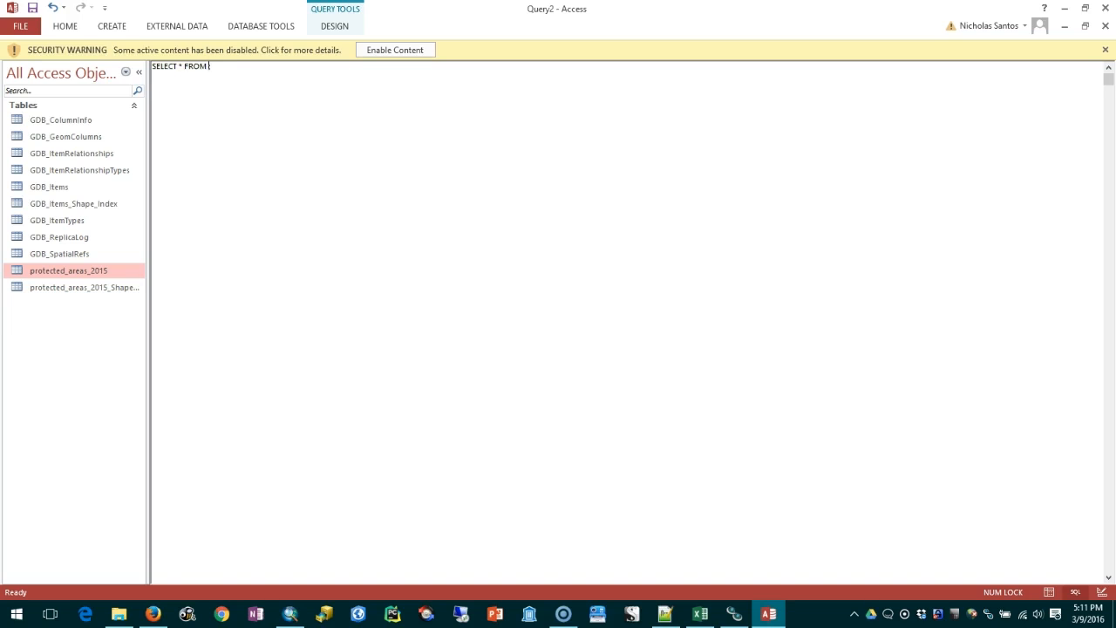
type("protected_a")
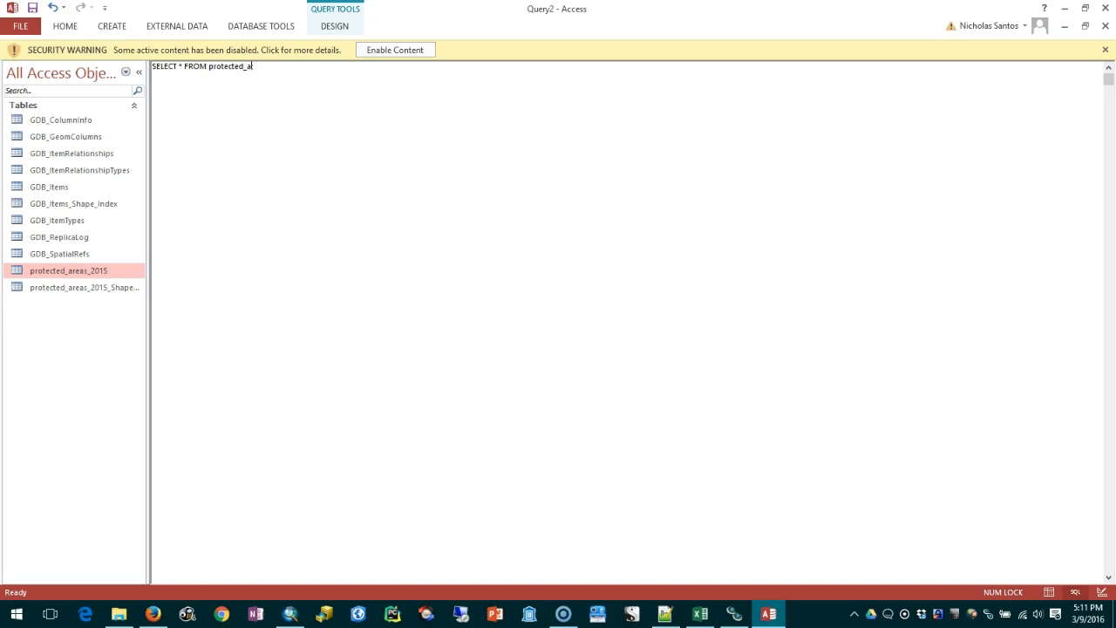
type("reas_2015")
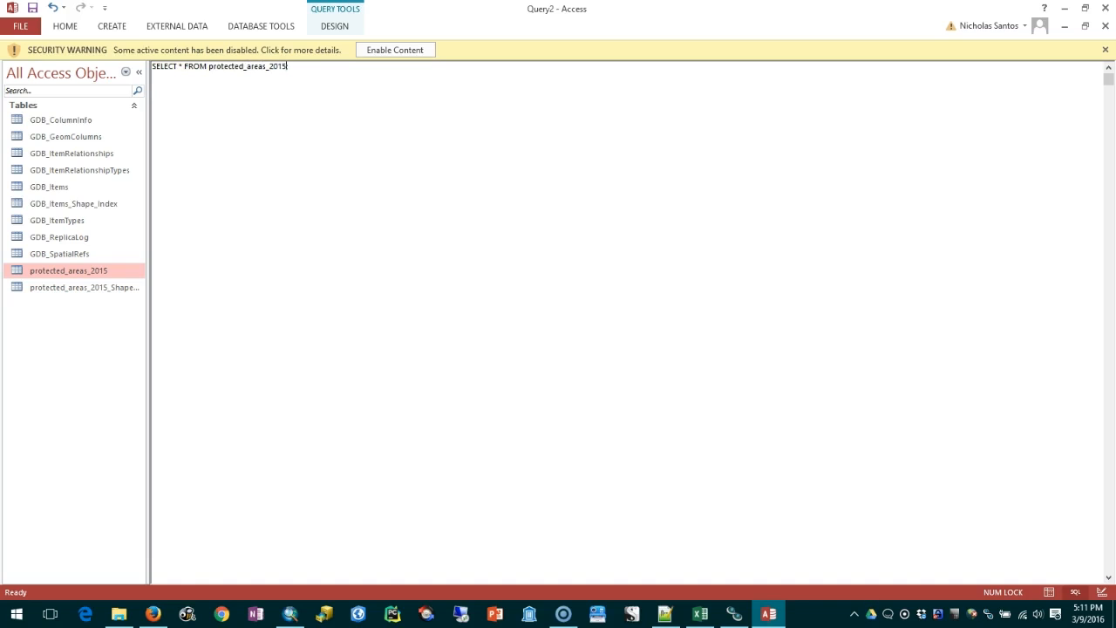
type("WHERE")
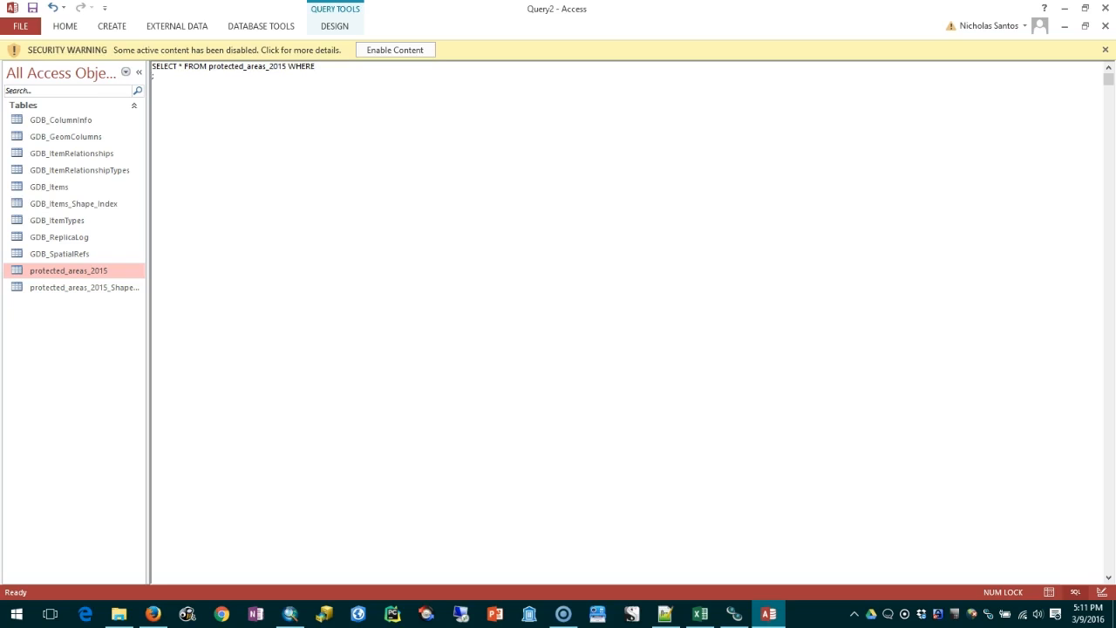
type("OBJECTID")
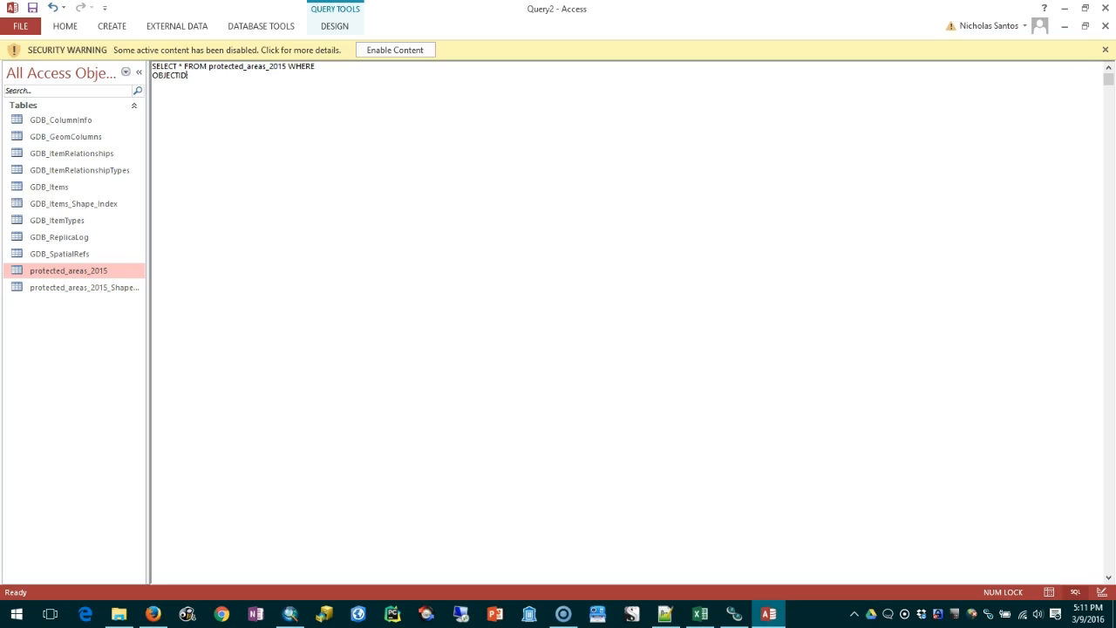
type("= 51;")
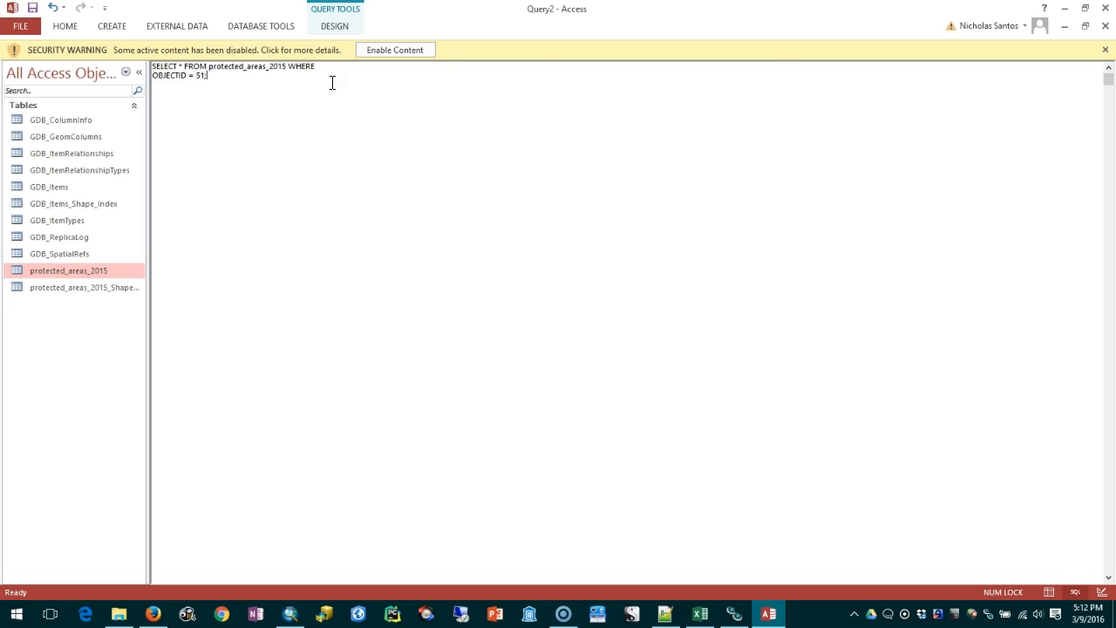
left_click(335, 25)
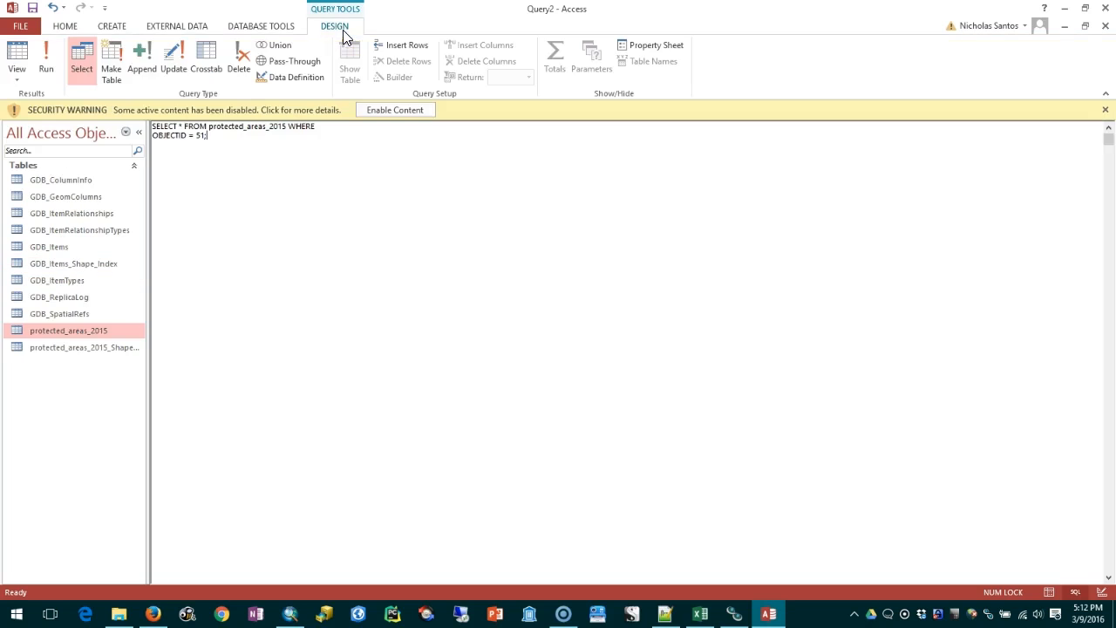
Step: Run the SQL query, returning only the Bohm Woods record with OBJECTID 51
left_click(45, 56)
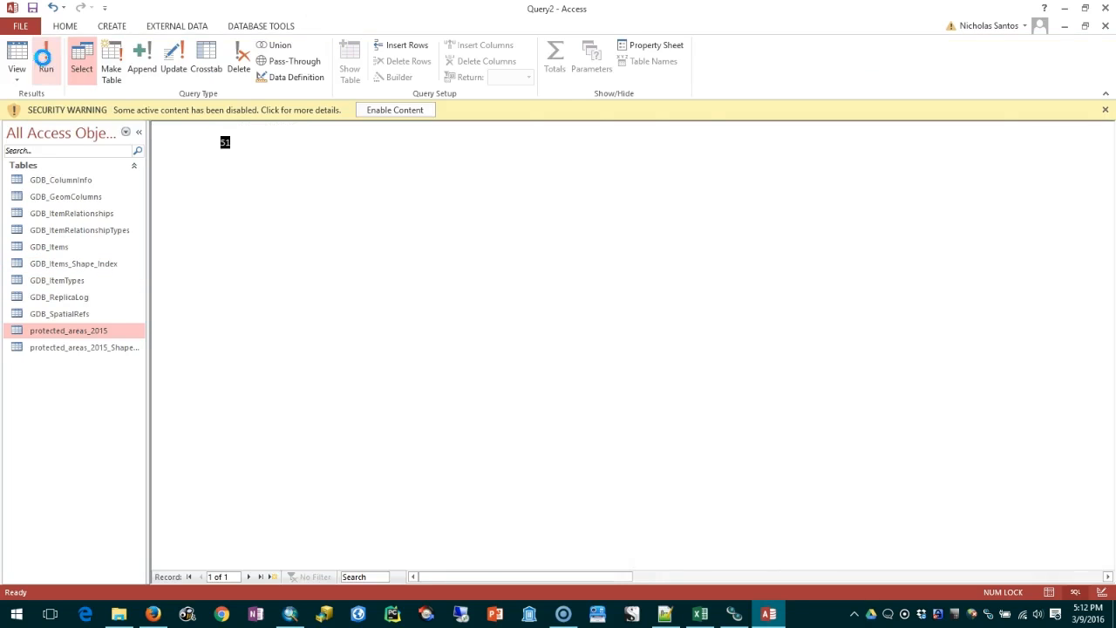
left_click(44, 58)
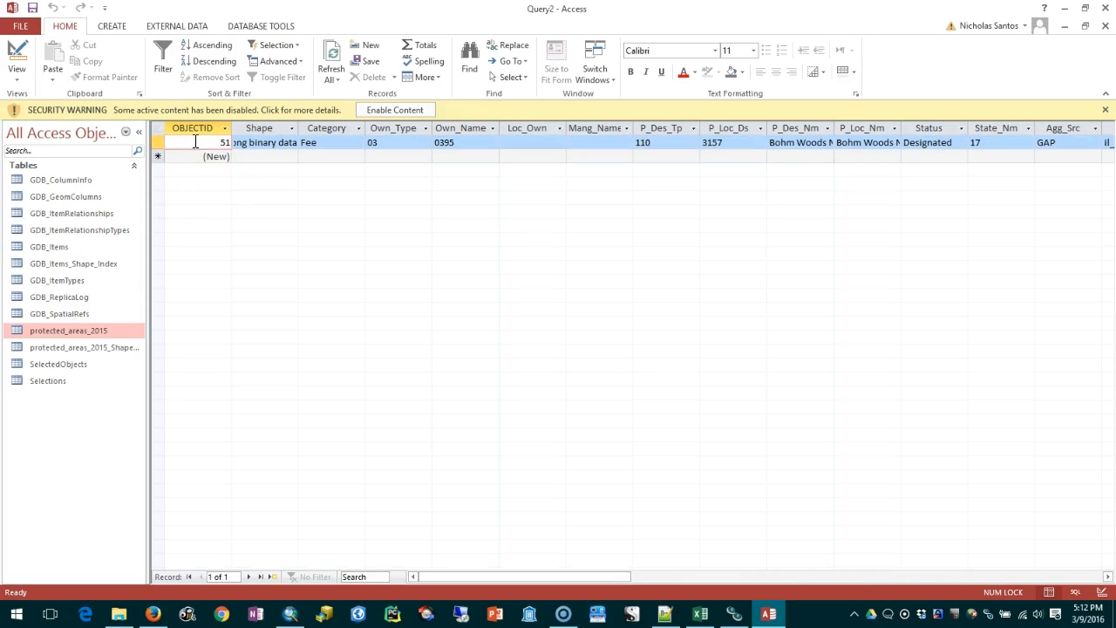
mouse_move(888, 127)
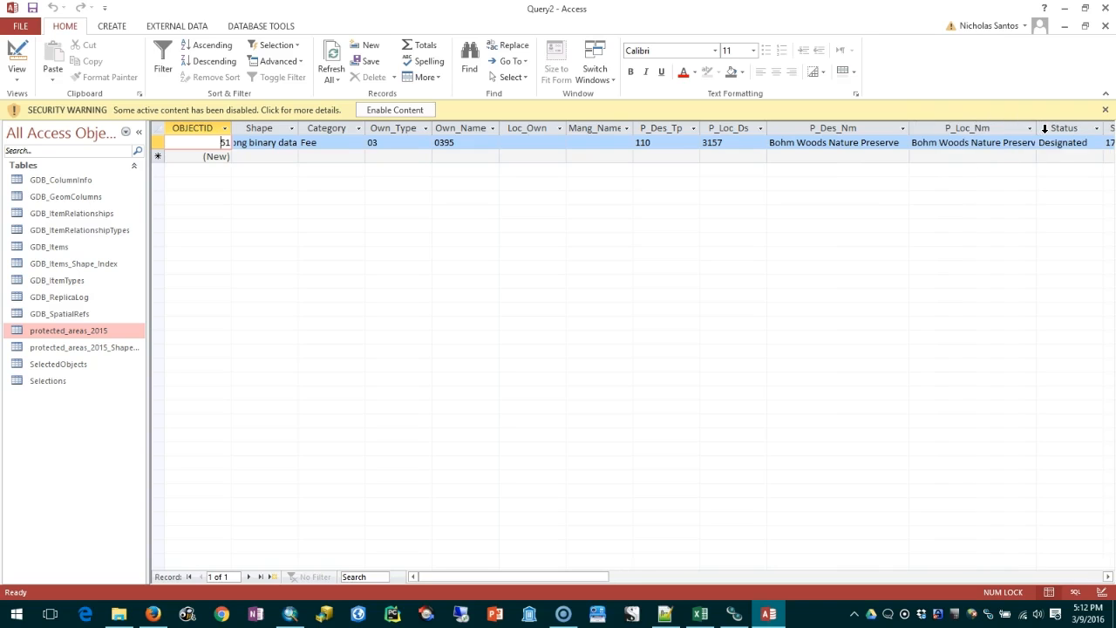
mouse_move(828, 179)
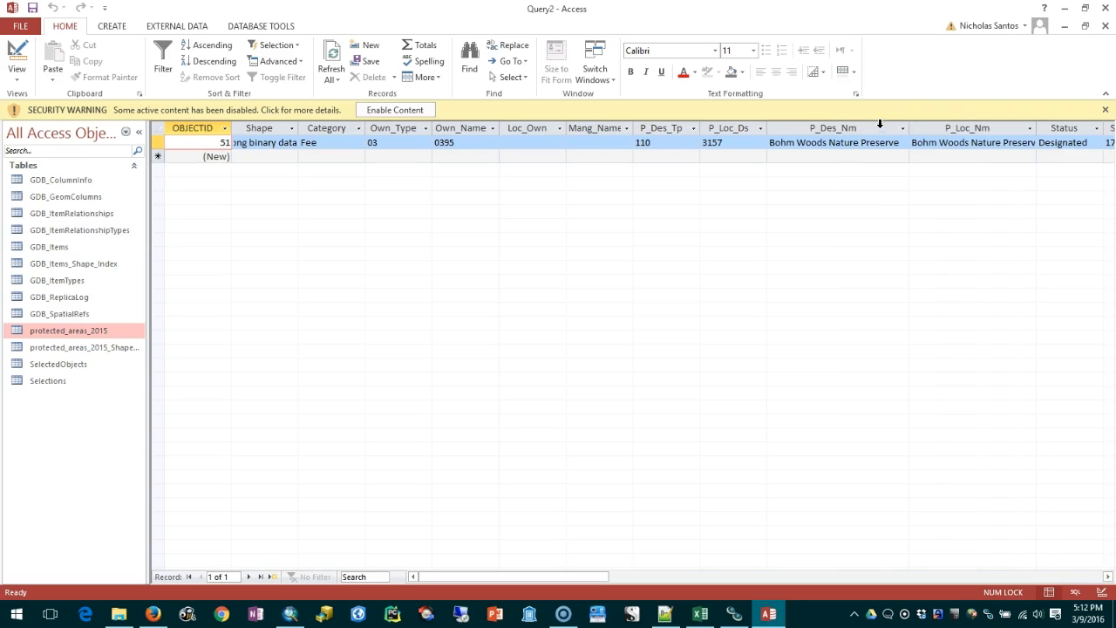
mouse_move(901, 107)
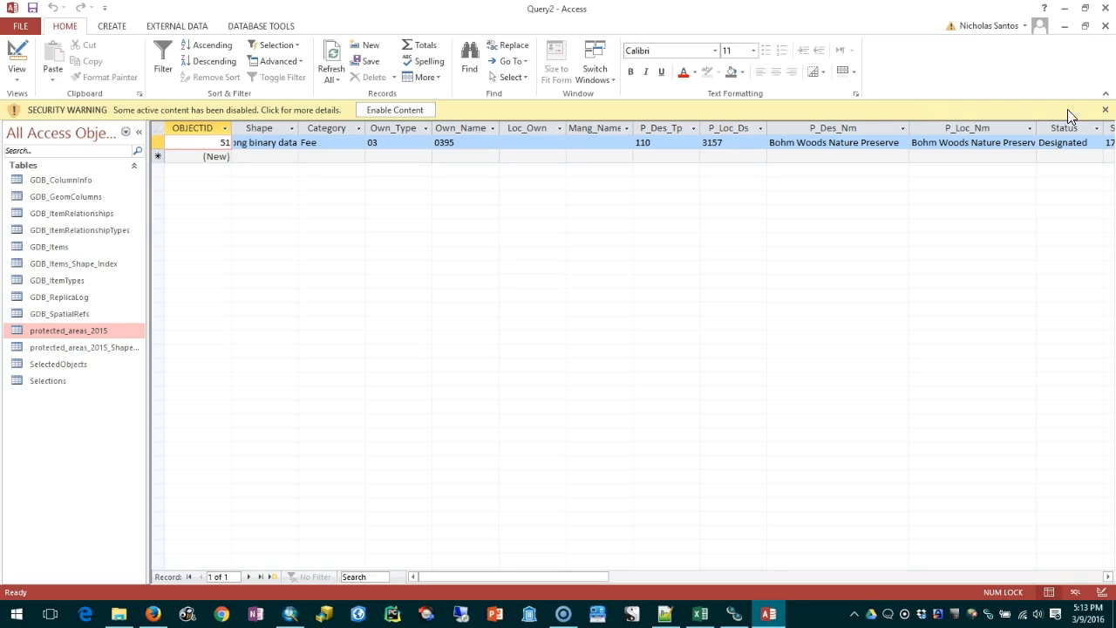
mouse_move(635, 126)
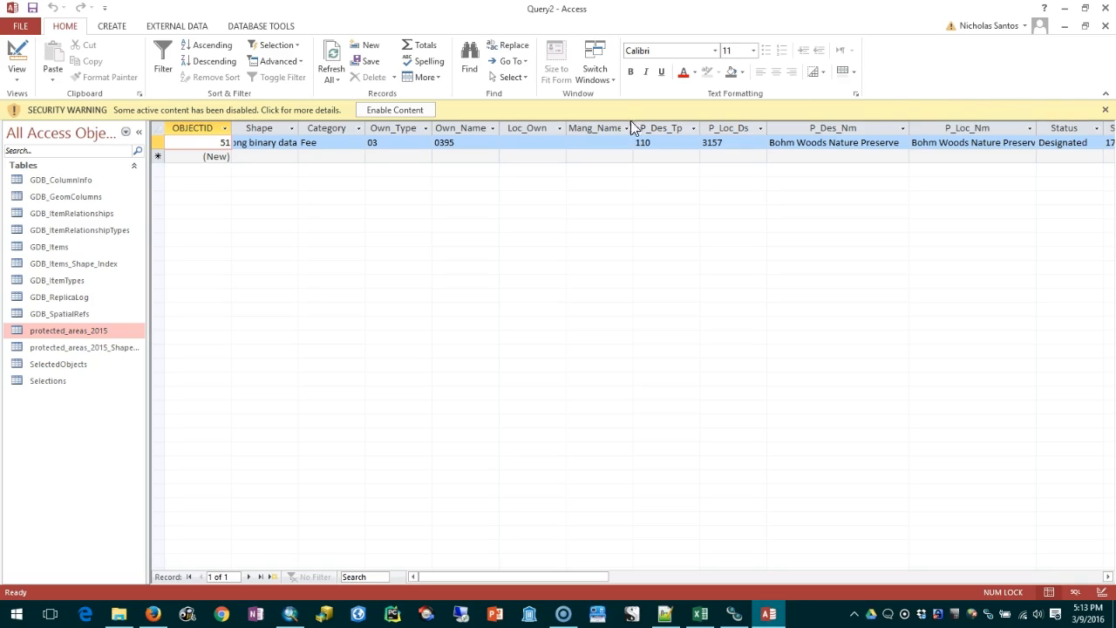
mouse_move(667, 112)
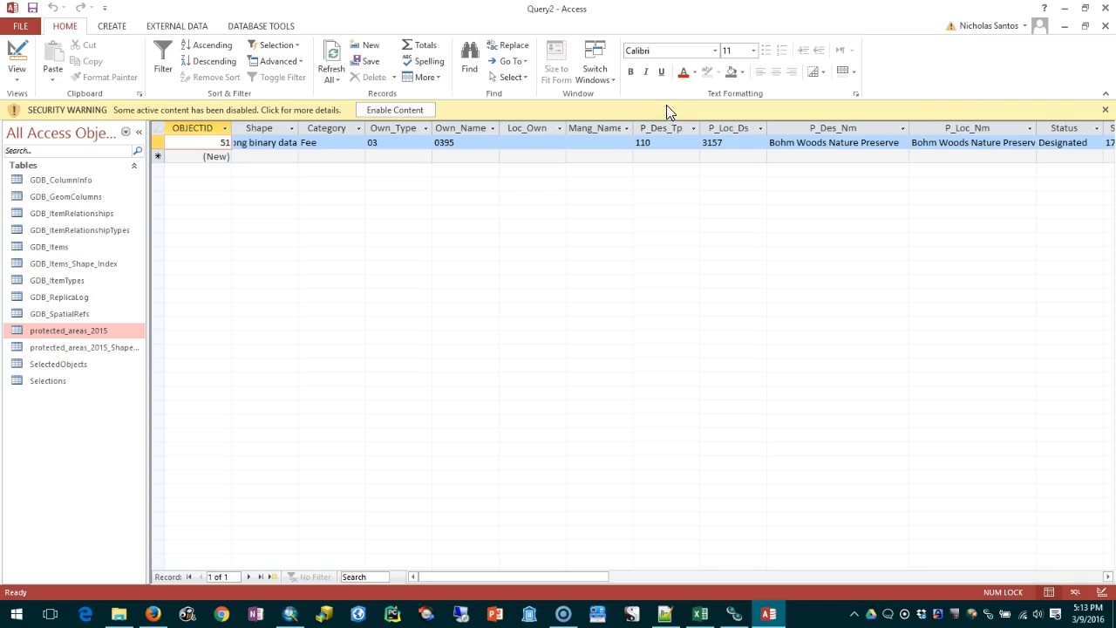
mouse_move(615, 19)
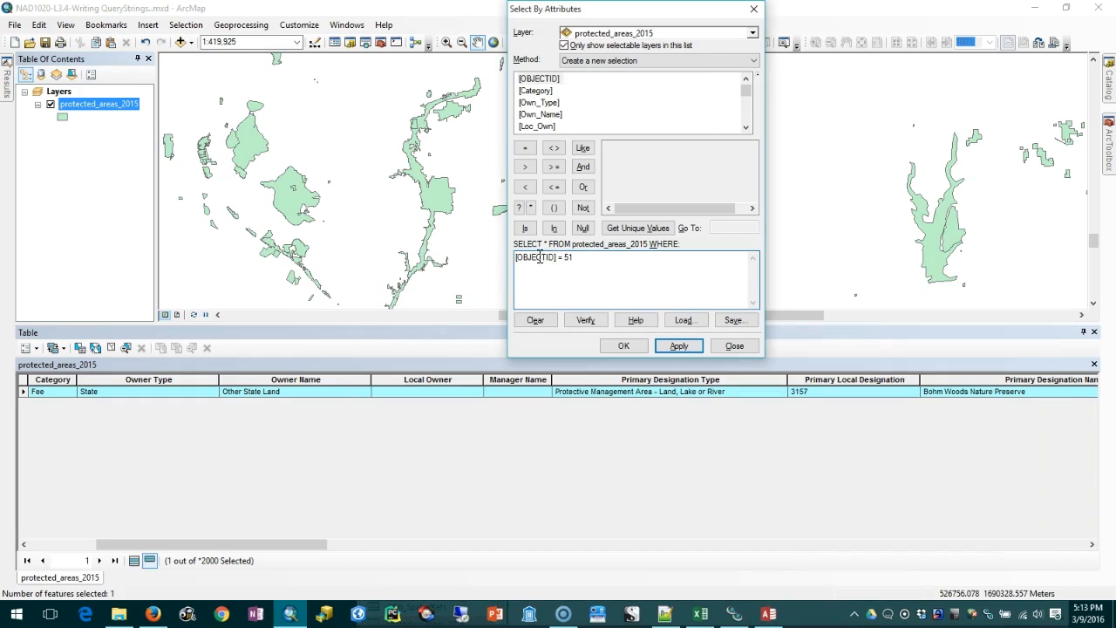
Step: Bring Access's SQL query up beside ArcMap's [OBJECTID] = 51 expression
left_click(767, 614)
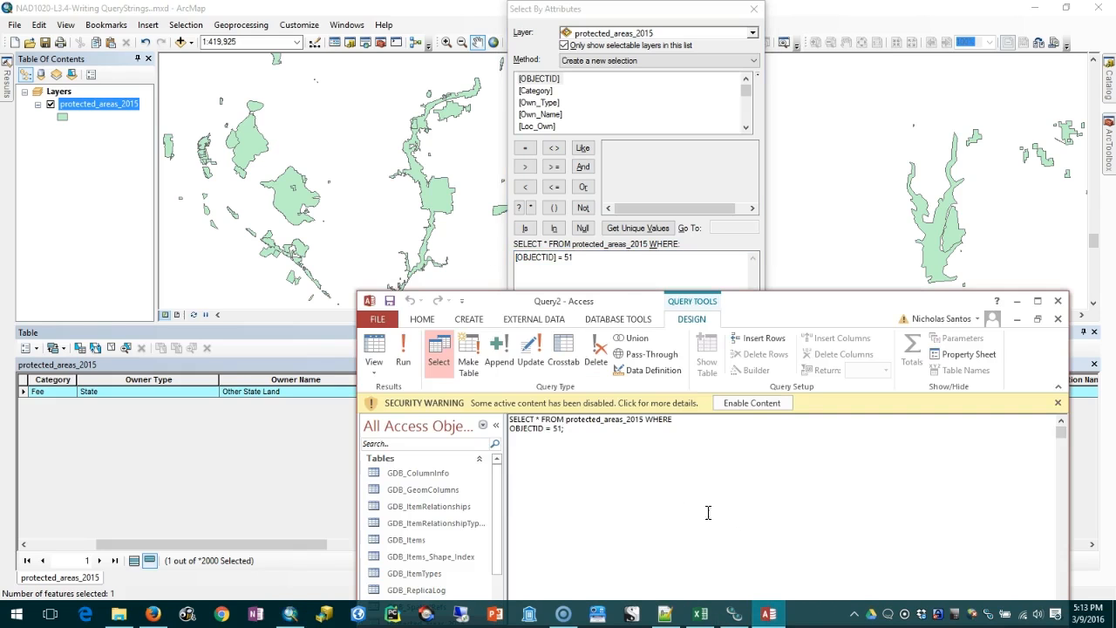